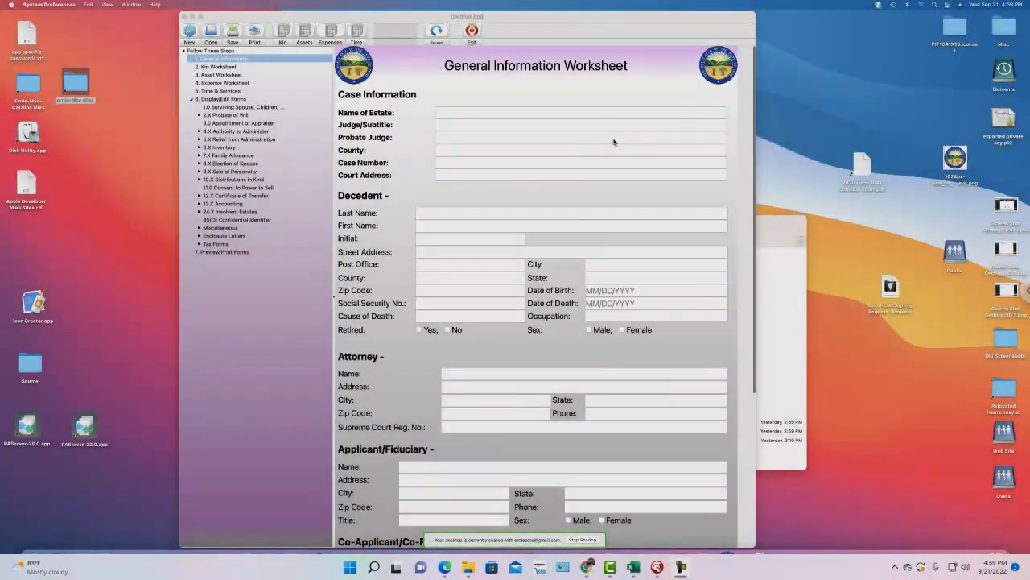
pyautogui.moveTo(876, 486)
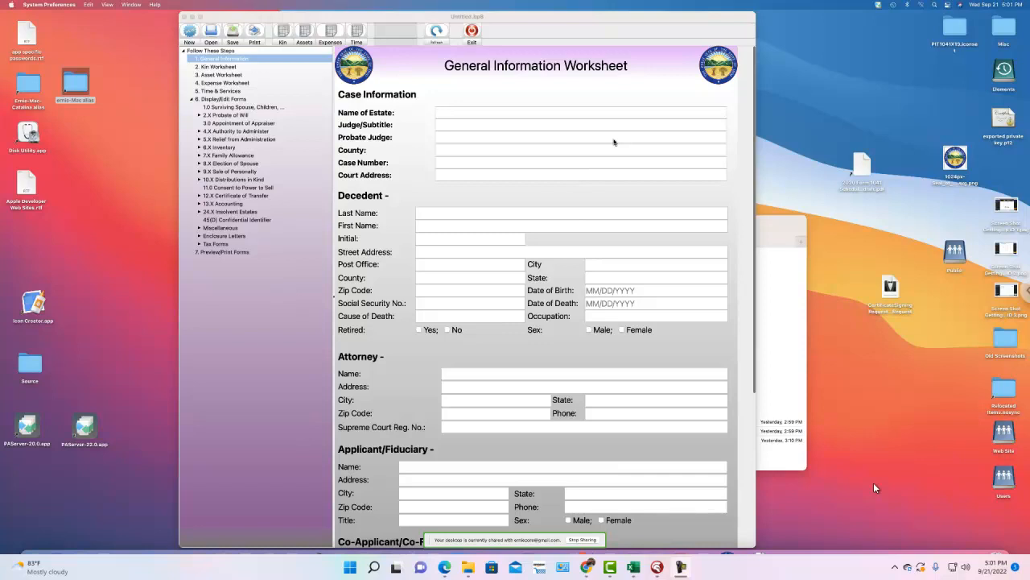
pyautogui.moveTo(427, 550)
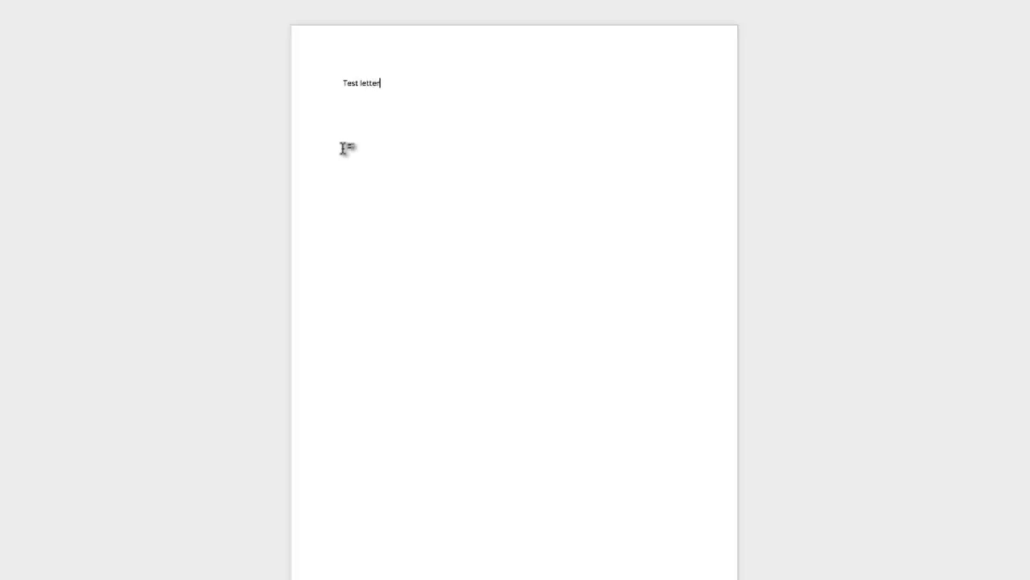
# Step: Bring up the save prompt for the new Test letter document with Cmd+S
pyautogui.press('cmd+s')
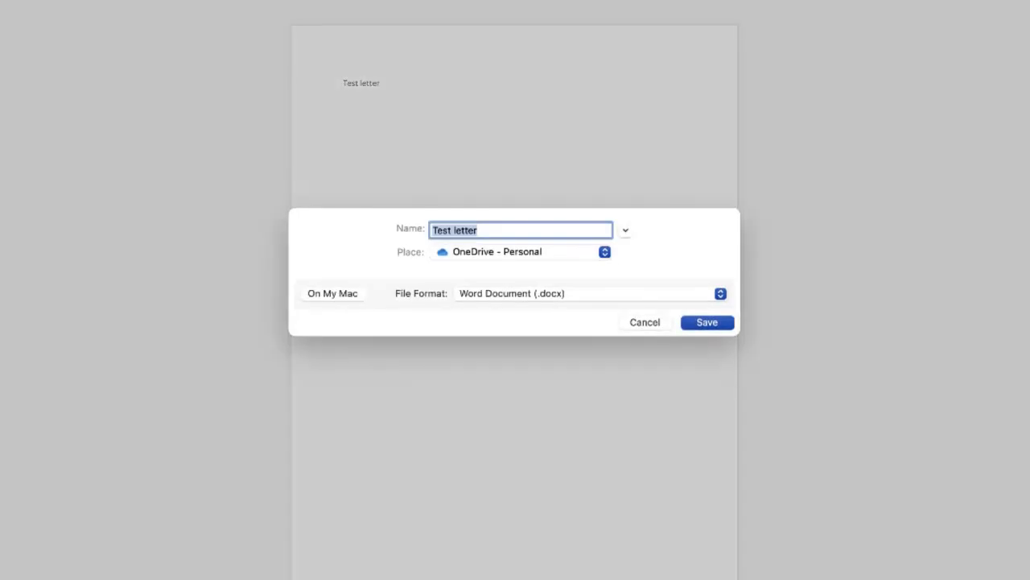
# Step: Enter MyLetterToCousinLynette as the file name in the Save dialog's Name field
pyautogui.write('MyLetterToCousin')
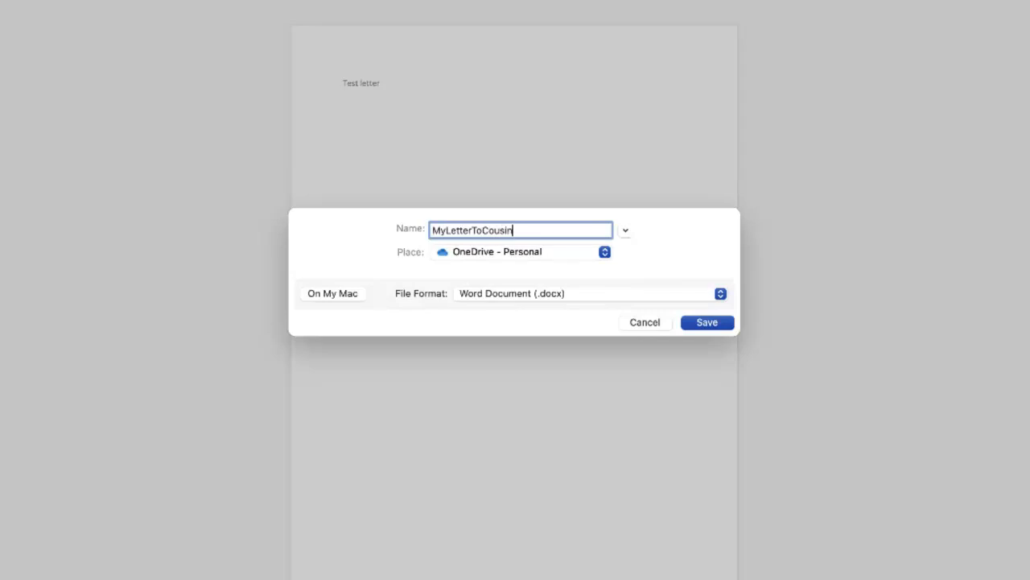
pyautogui.write('Lyne')
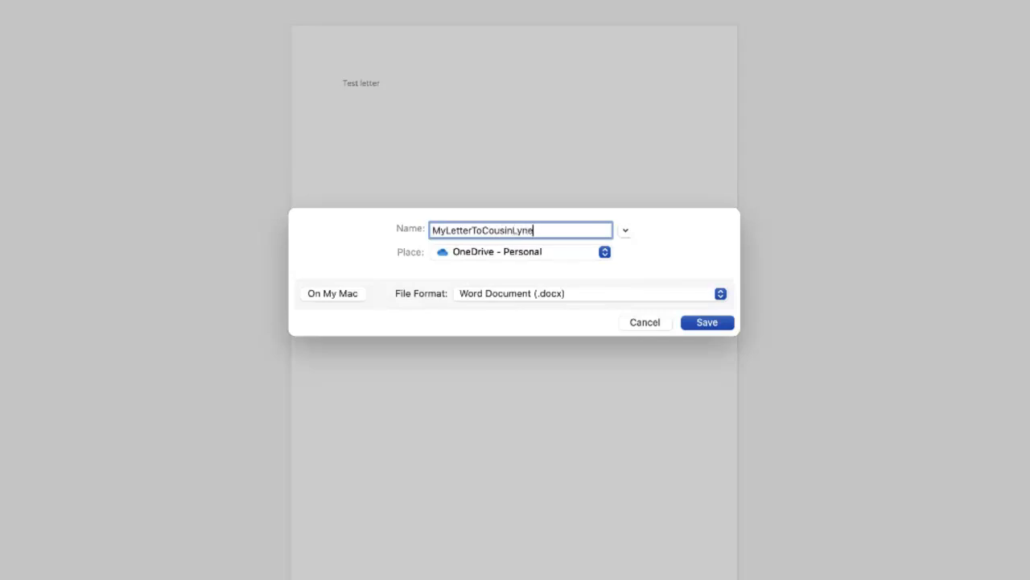
pyautogui.write('tte')
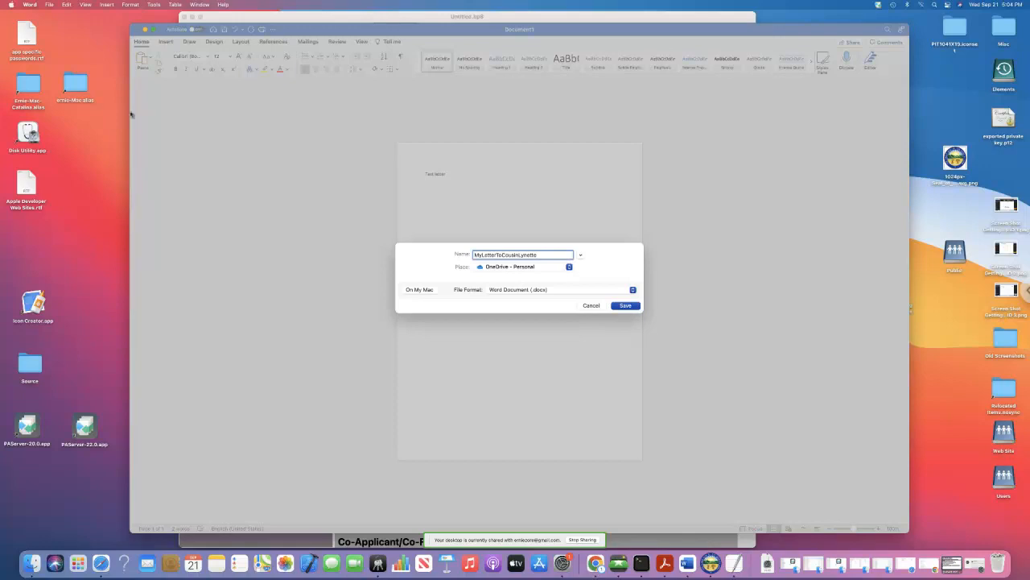
pyautogui.moveTo(592, 310)
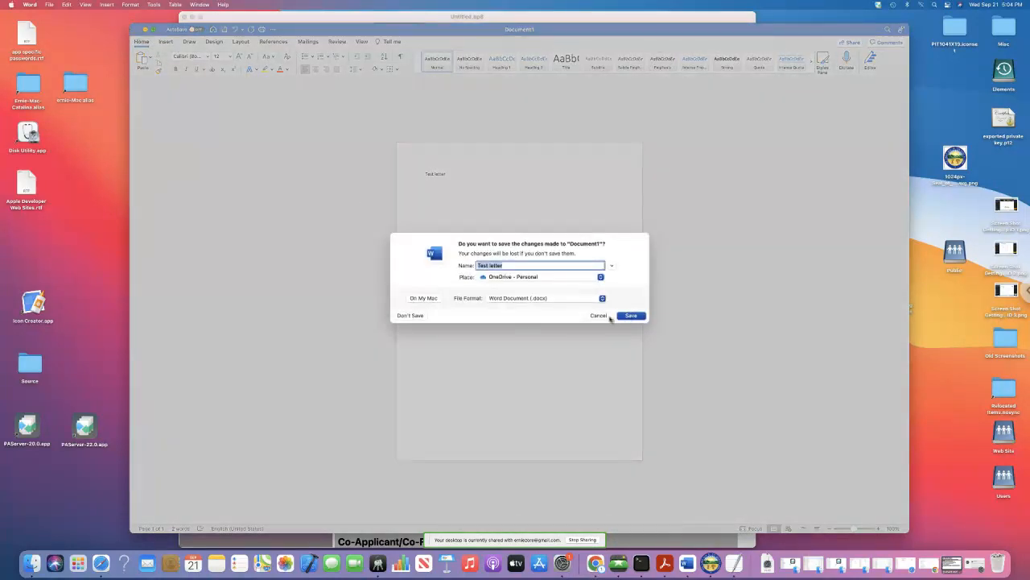
# Step: Cancel the save-changes prompt so the test letter is not saved
pyautogui.click(599, 314)
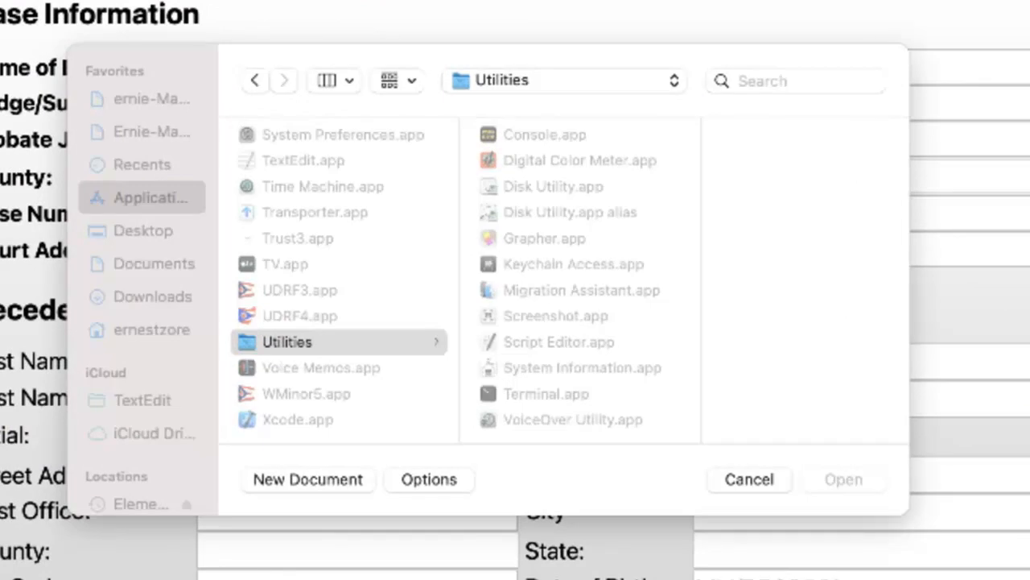
# Step: Browse the open-file dialog into the BOPF8 folder in Documents listing its .bp8 case files
pyautogui.click(153, 264)
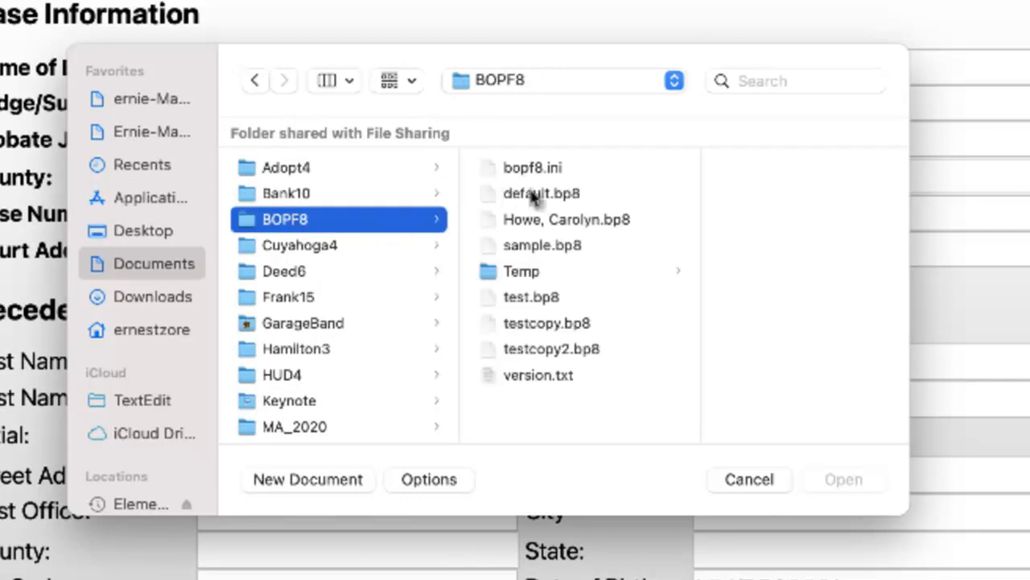
pyautogui.moveTo(551, 180)
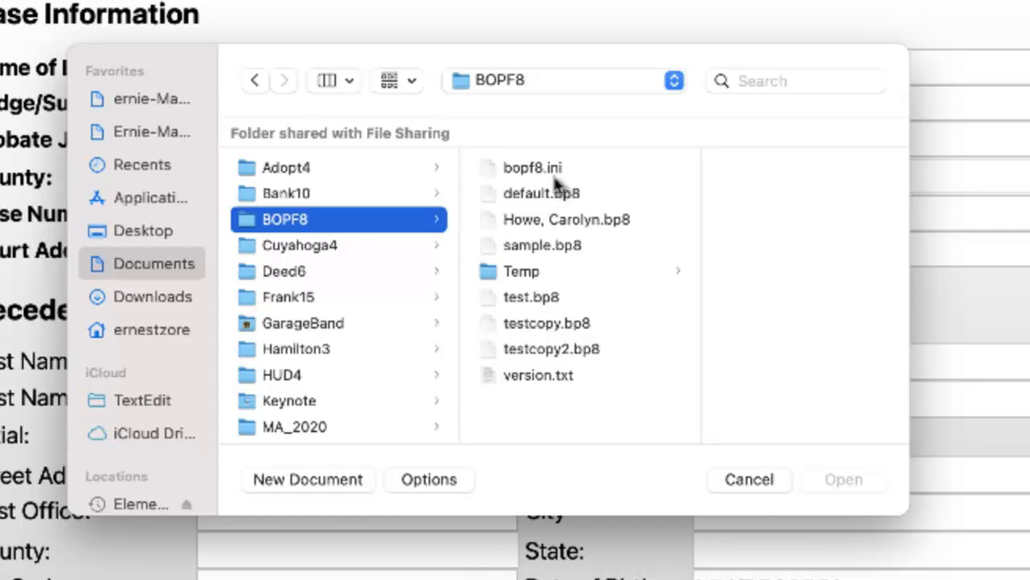
pyautogui.moveTo(564, 206)
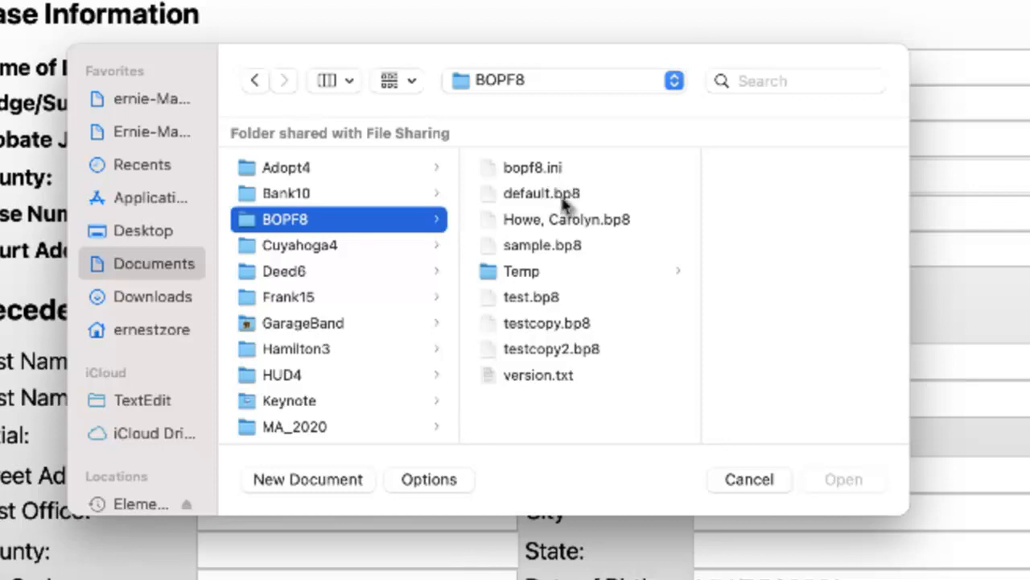
pyautogui.moveTo(583, 255)
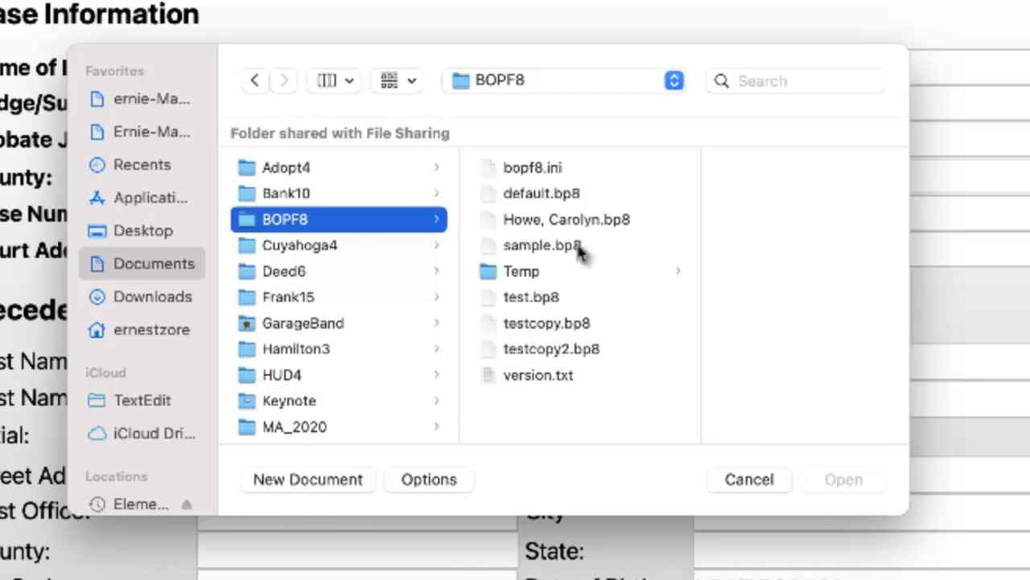
pyautogui.moveTo(522, 282)
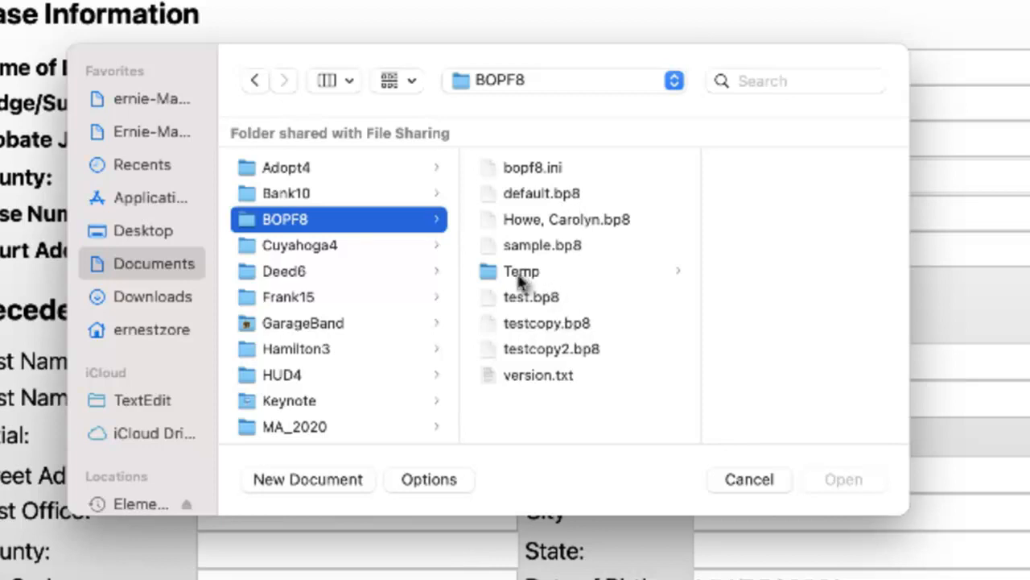
pyautogui.moveTo(531, 280)
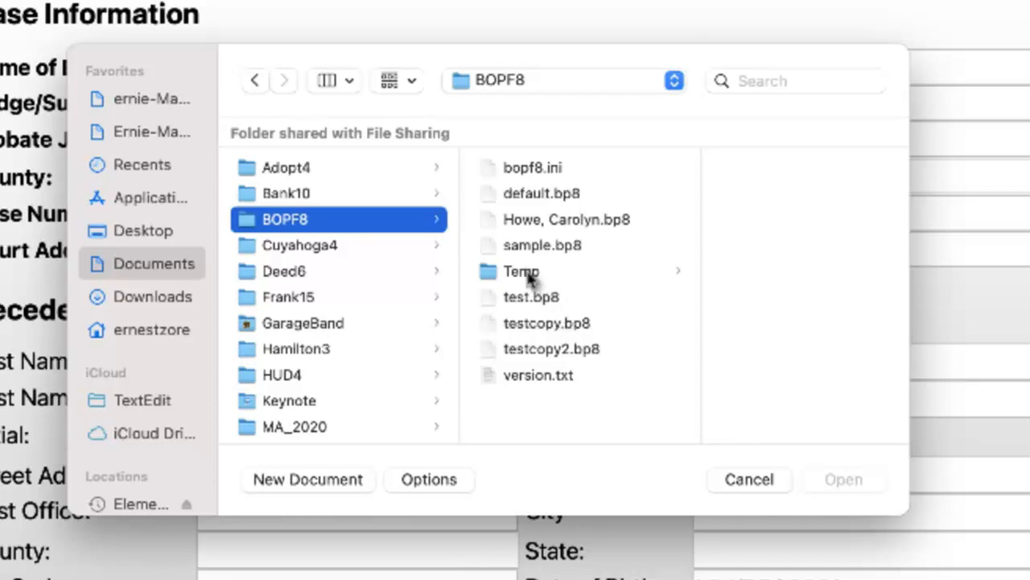
pyautogui.moveTo(578, 341)
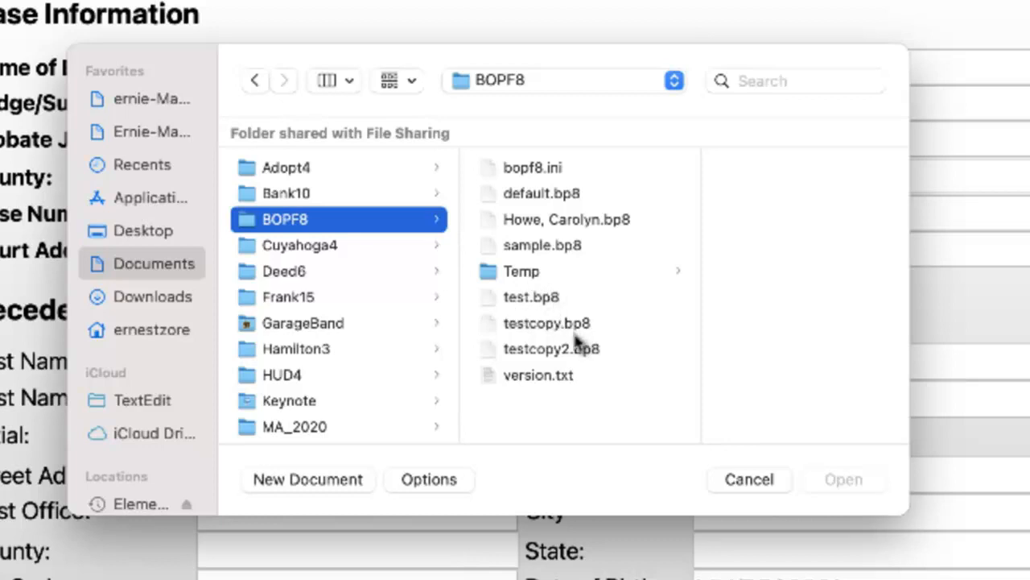
pyautogui.moveTo(579, 403)
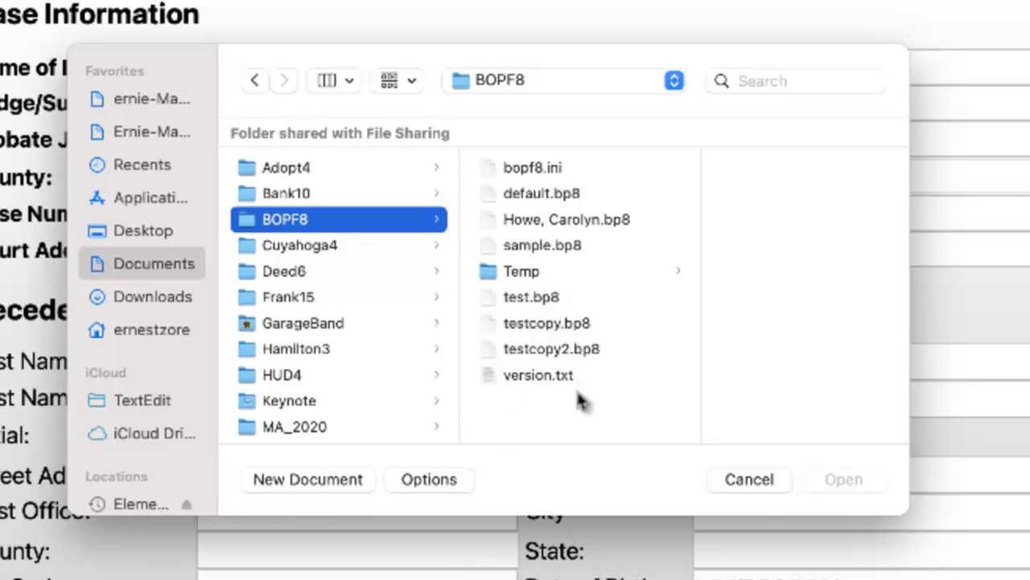
pyautogui.moveTo(572, 415)
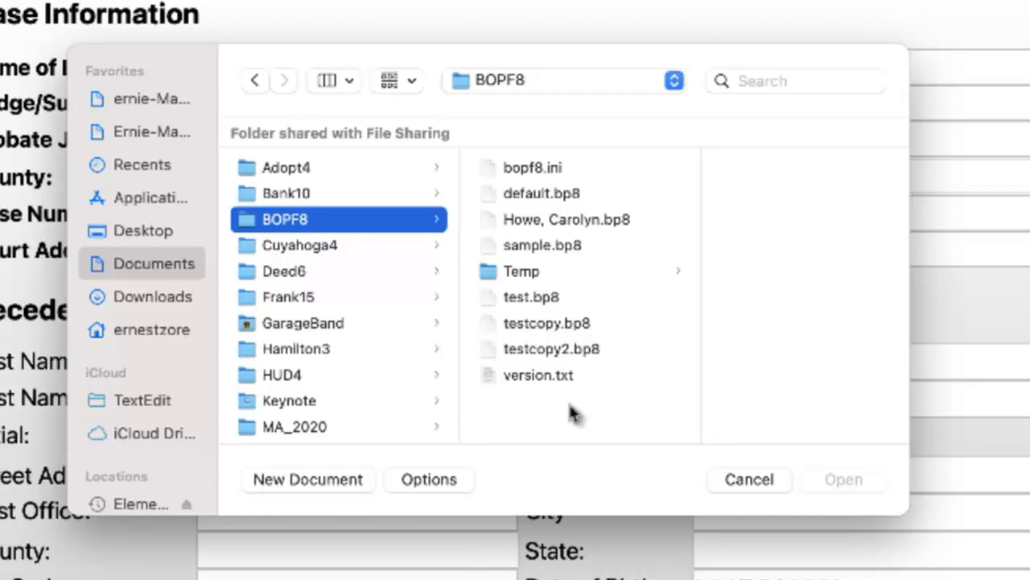
pyautogui.moveTo(572, 393)
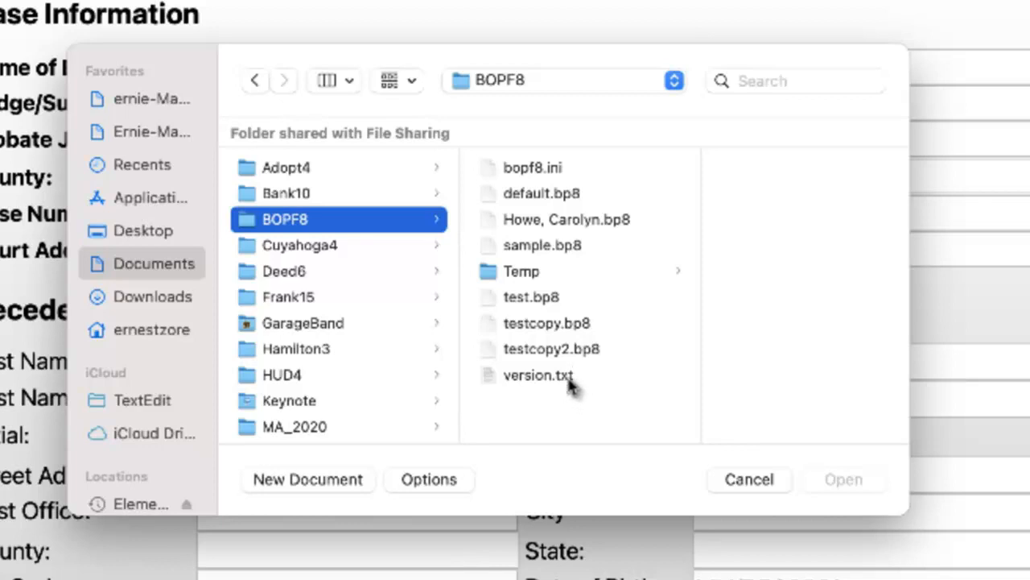
pyautogui.moveTo(530, 391)
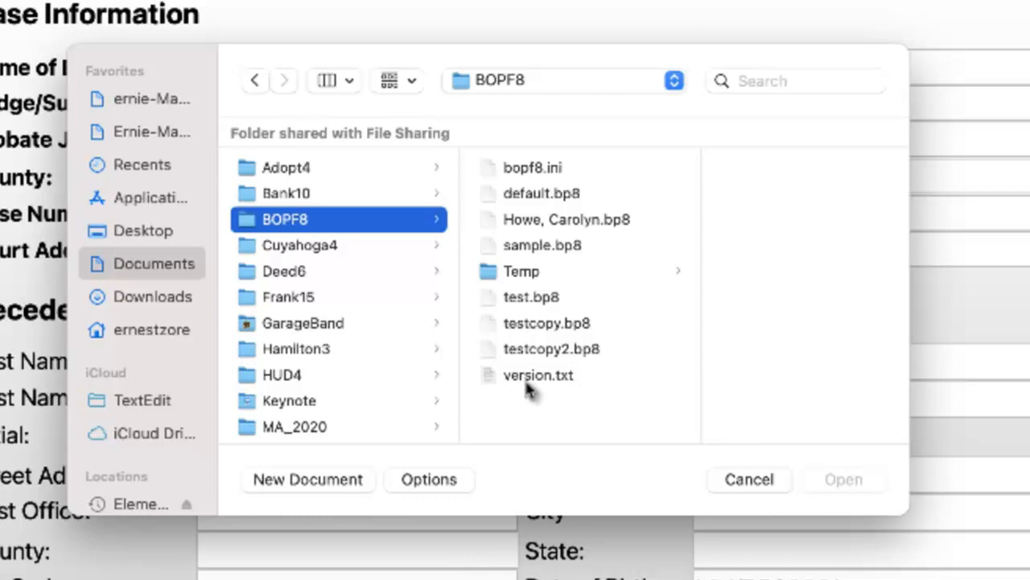
pyautogui.moveTo(544, 330)
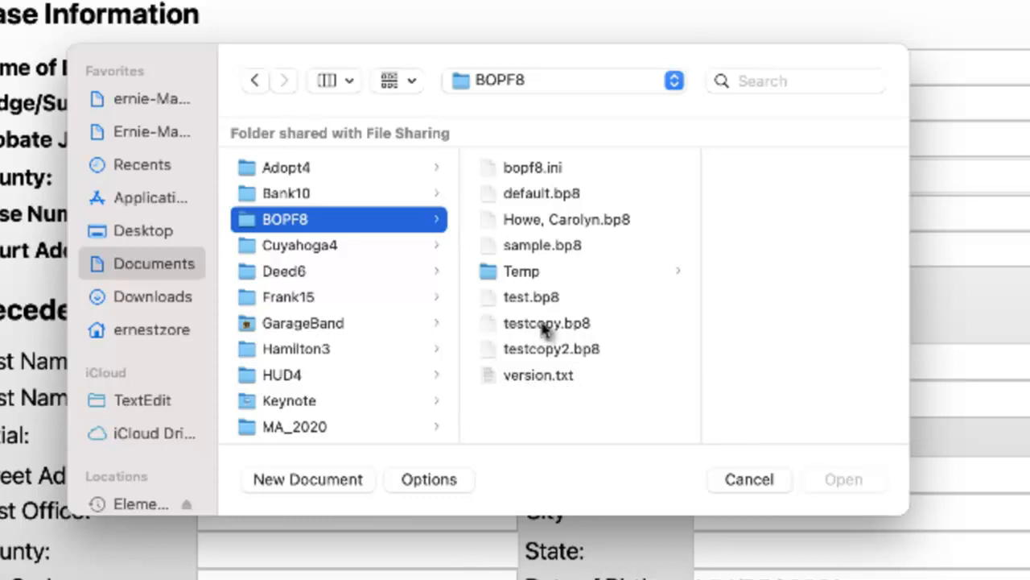
pyautogui.moveTo(544, 367)
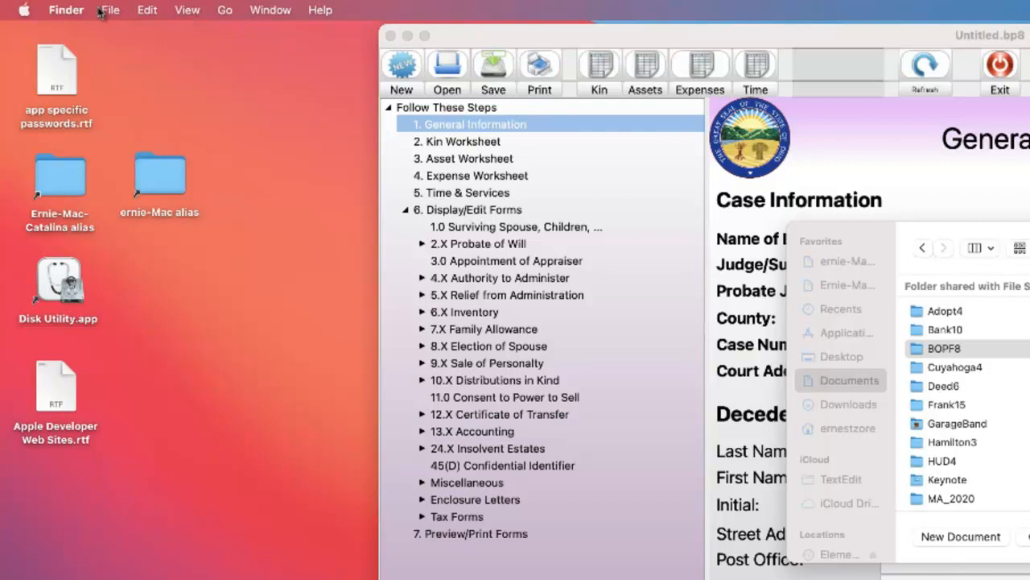
# Step: In Finder Preferences Advanced, enable 'Show all filename extensions' and close the window
pyautogui.click(66, 9)
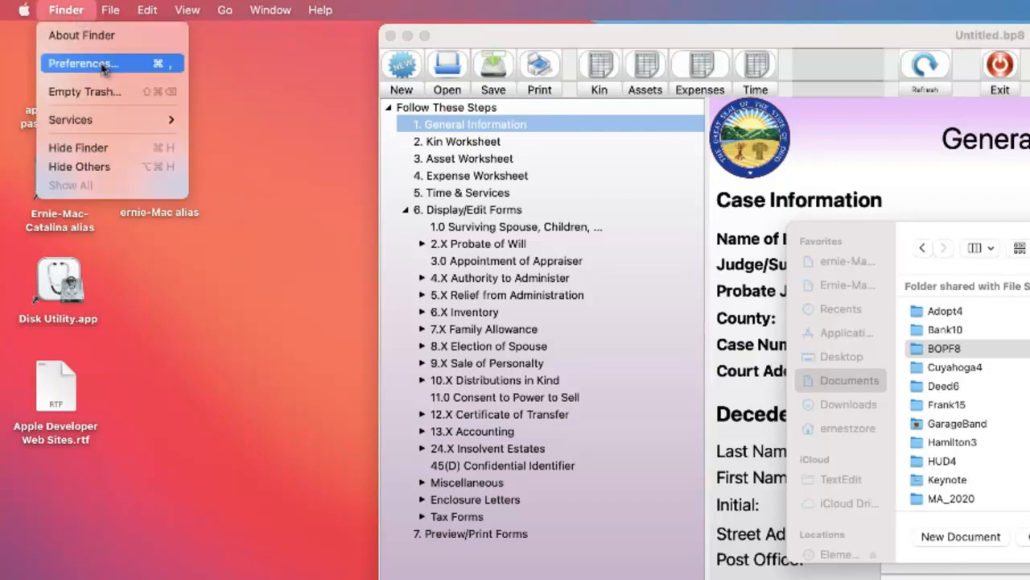
pyautogui.click(84, 62)
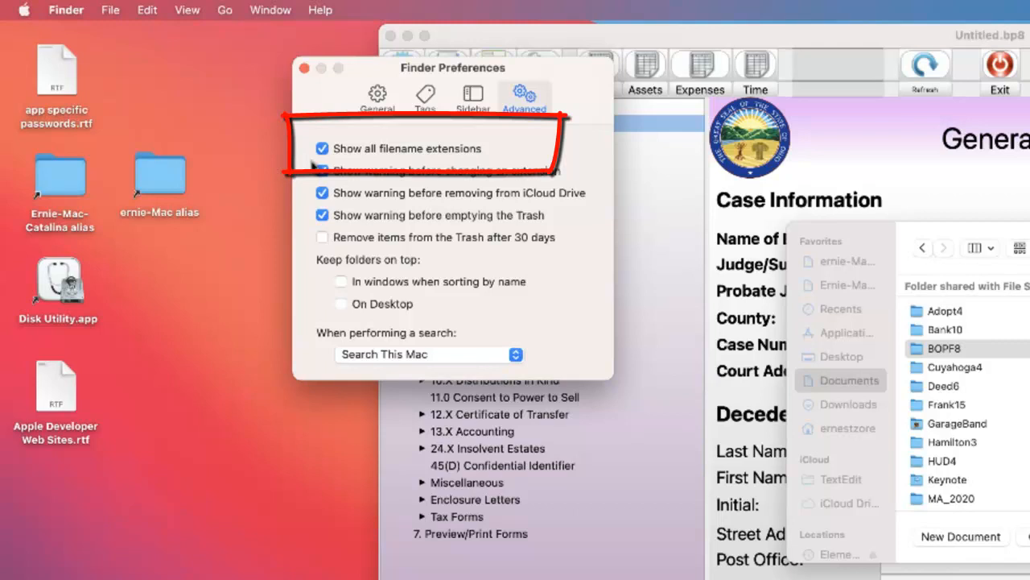
pyautogui.click(322, 171)
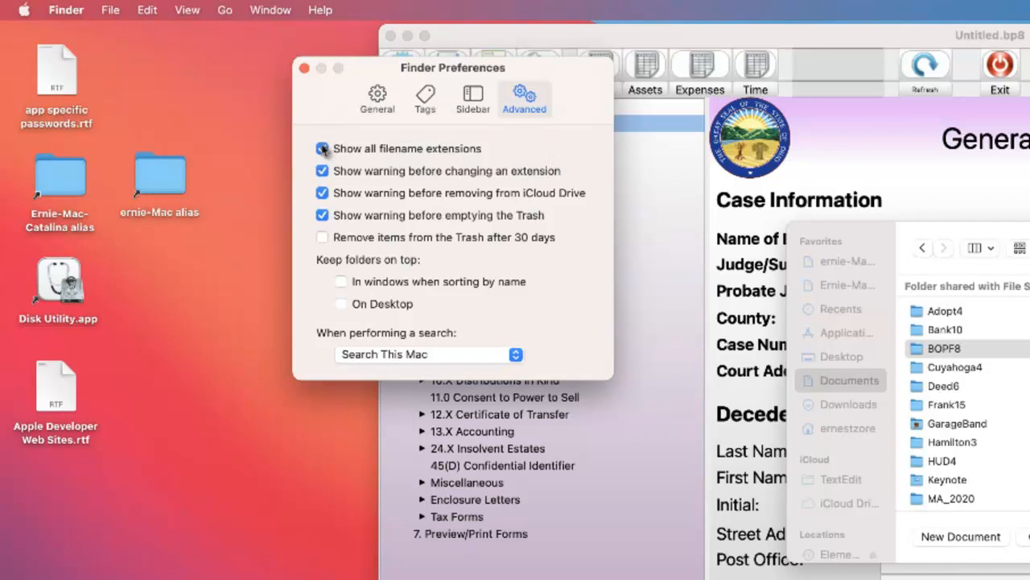
pyautogui.click(322, 148)
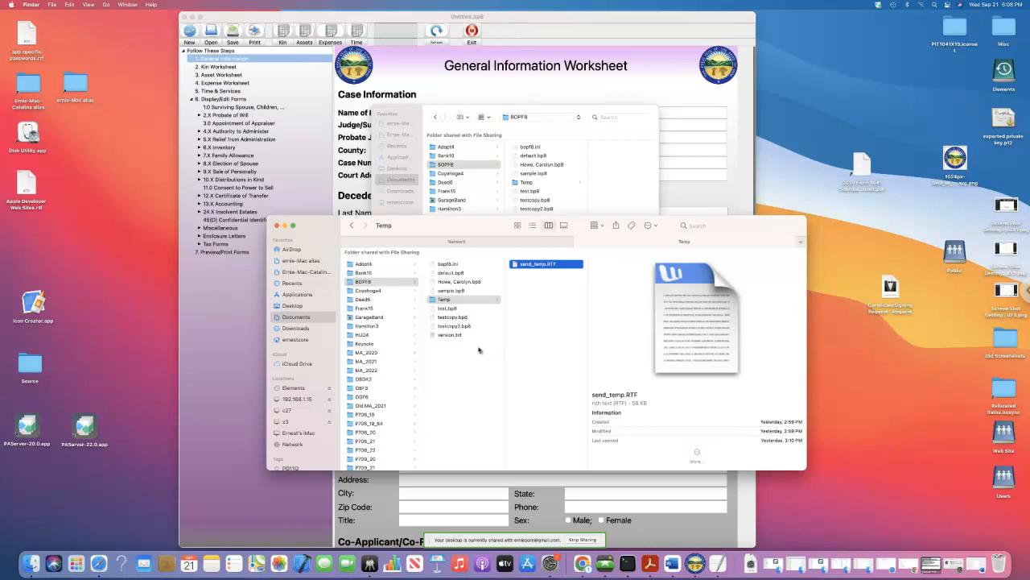
pyautogui.moveTo(449, 336)
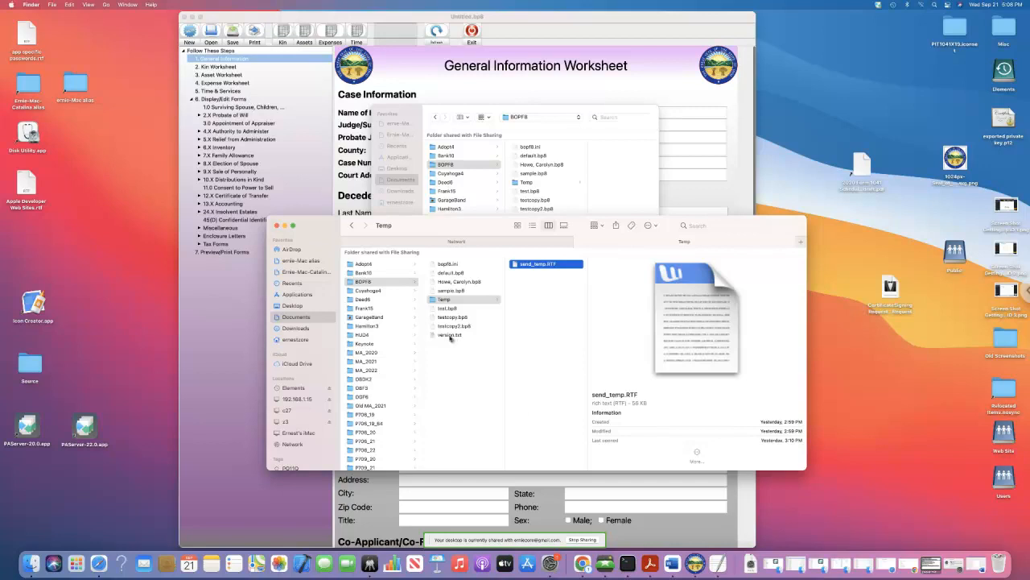
# Step: Select version.txt in the BOPF8 folder to preview it as plain text
pyautogui.doubleClick(451, 333)
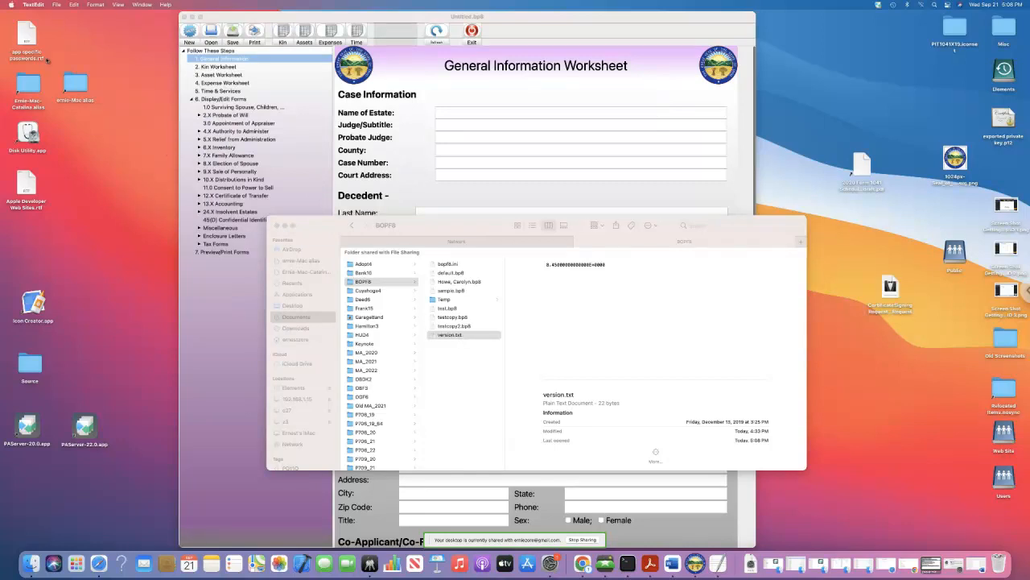
pyautogui.moveTo(515, 37)
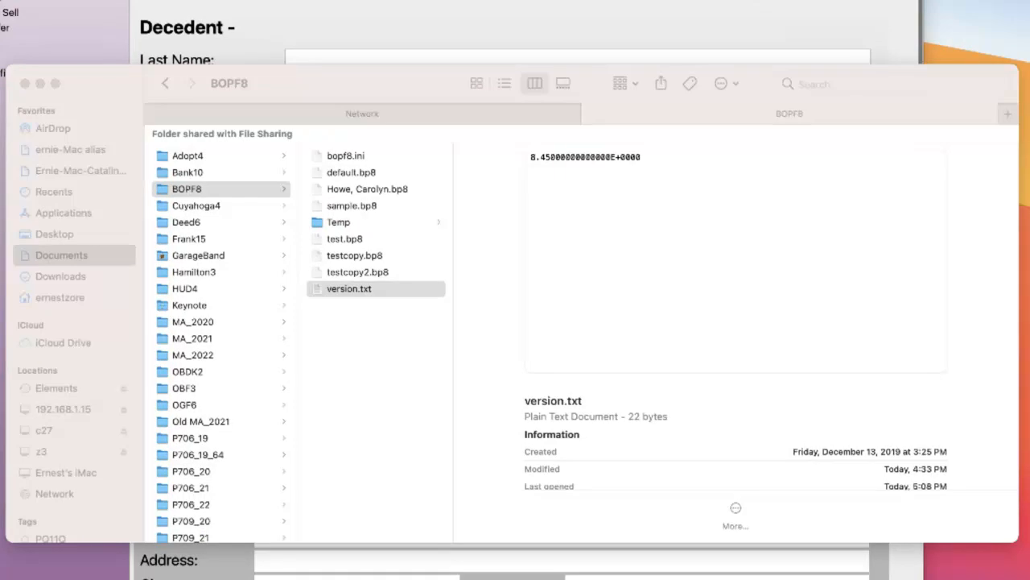
pyautogui.moveTo(344, 229)
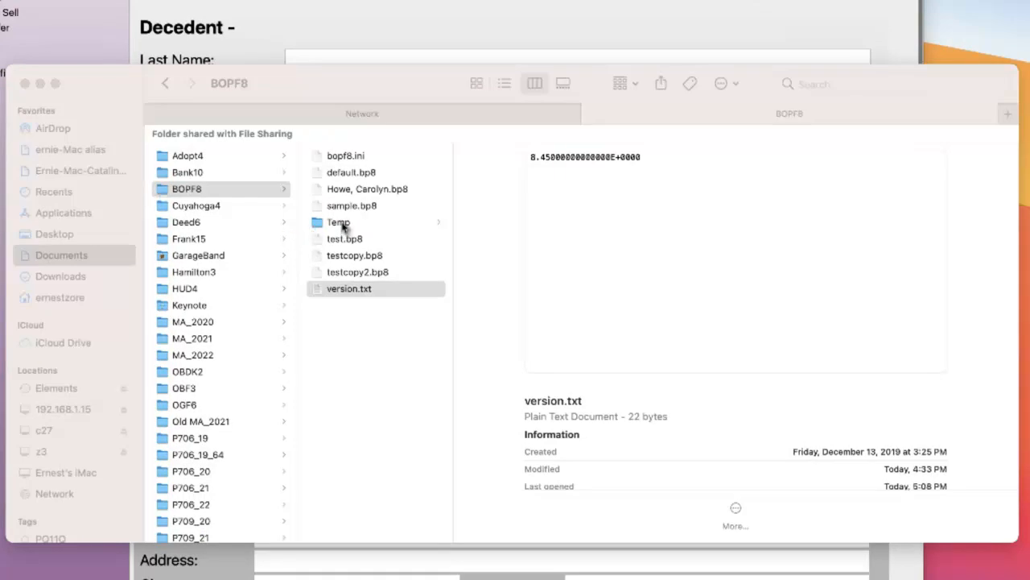
# Step: Select send_temp.RTF inside the Temp folder and bring up its shortcut menu of file actions
pyautogui.click(338, 222)
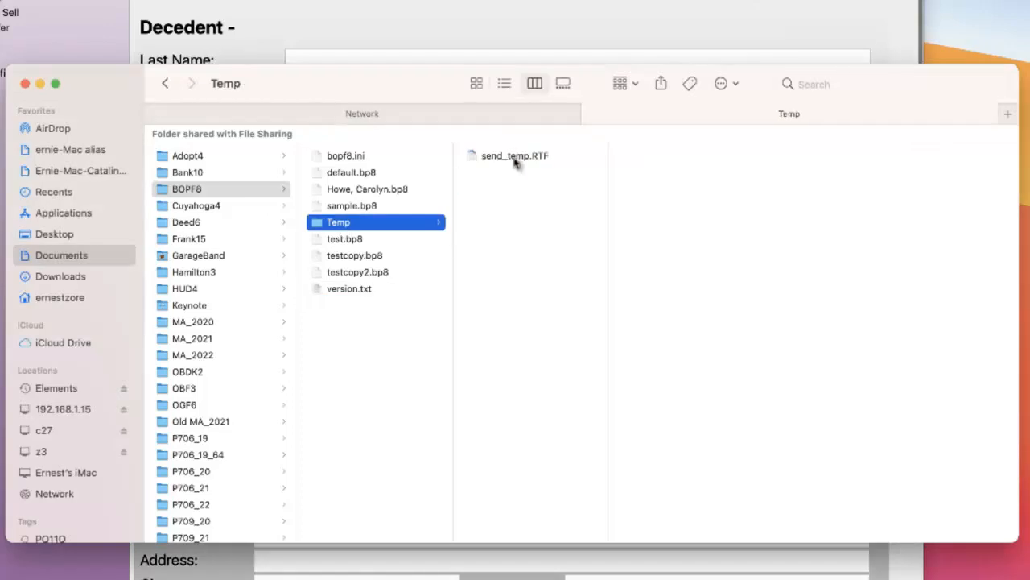
pyautogui.click(515, 154)
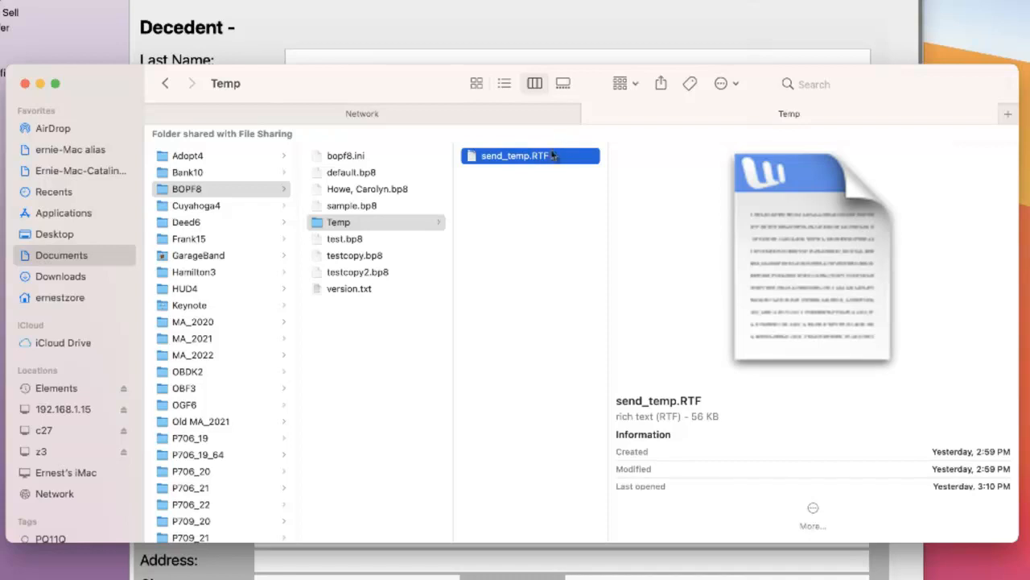
pyautogui.rightClick(515, 154)
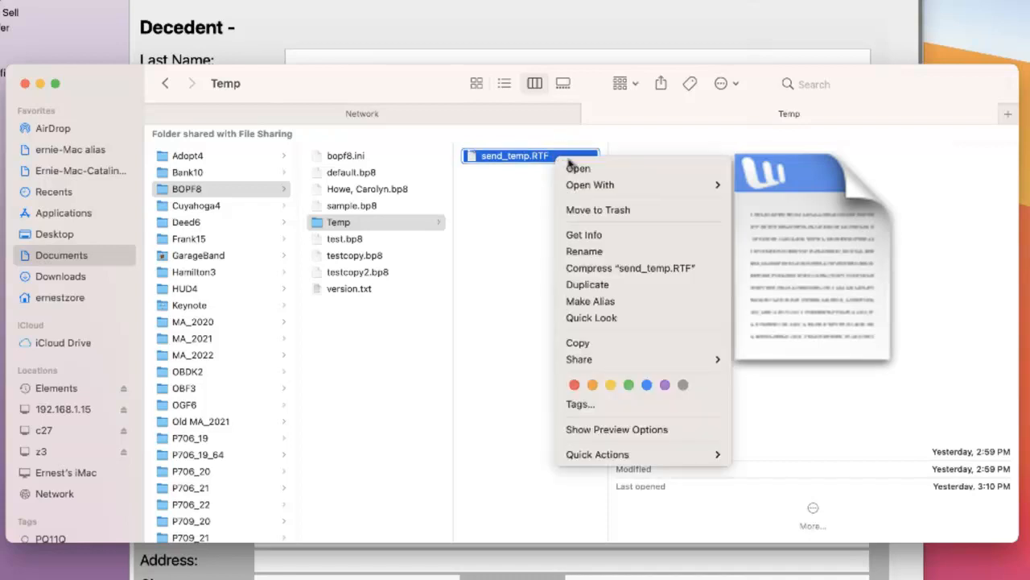
pyautogui.moveTo(603, 235)
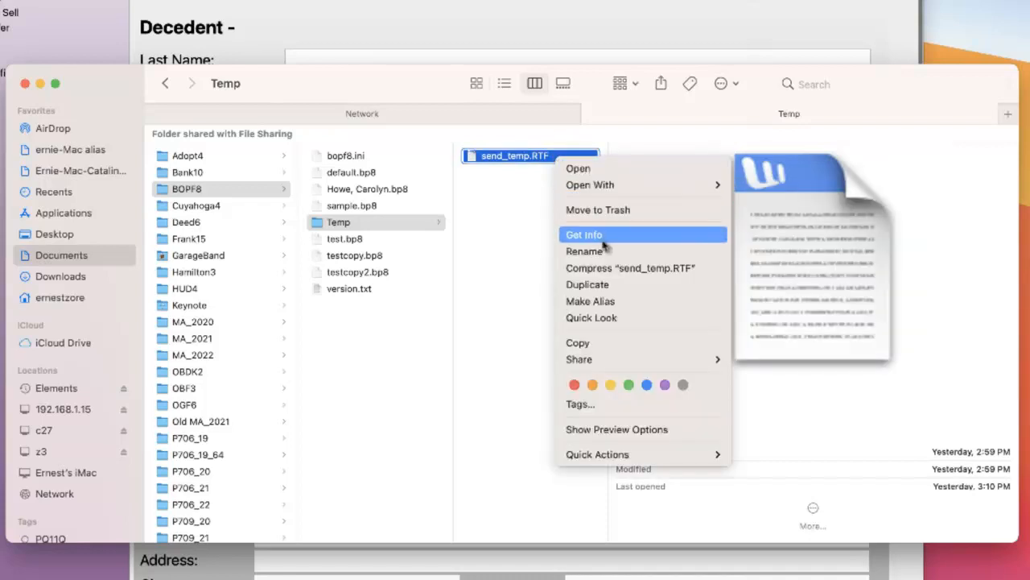
pyautogui.moveTo(609, 239)
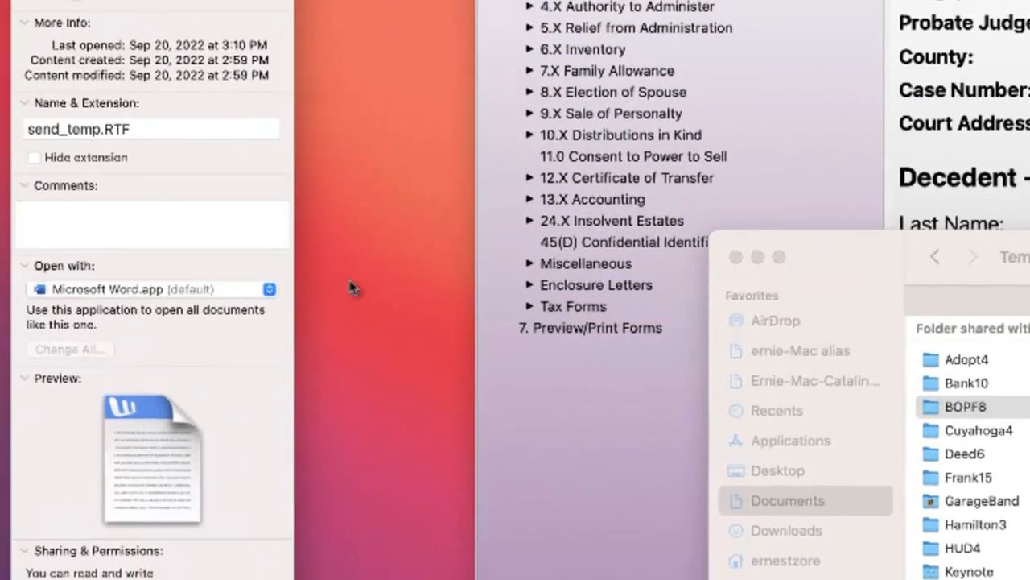
pyautogui.moveTo(137, 248)
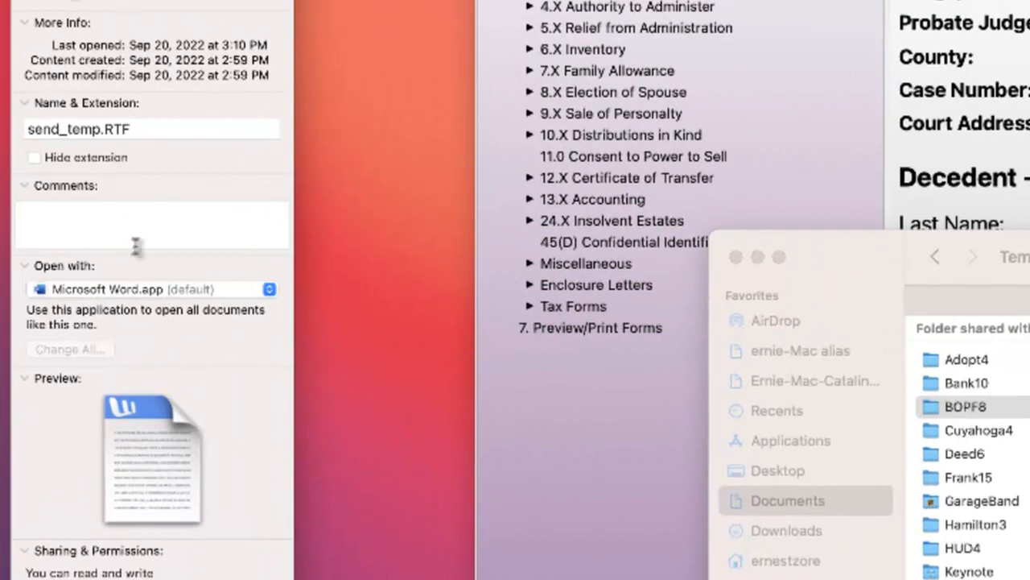
pyautogui.moveTo(77, 272)
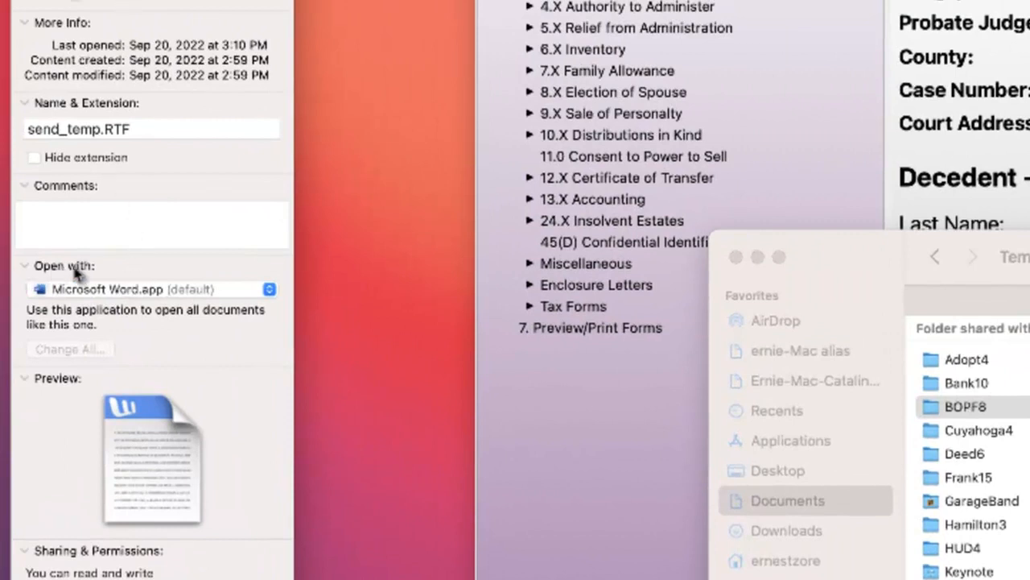
pyautogui.moveTo(33, 273)
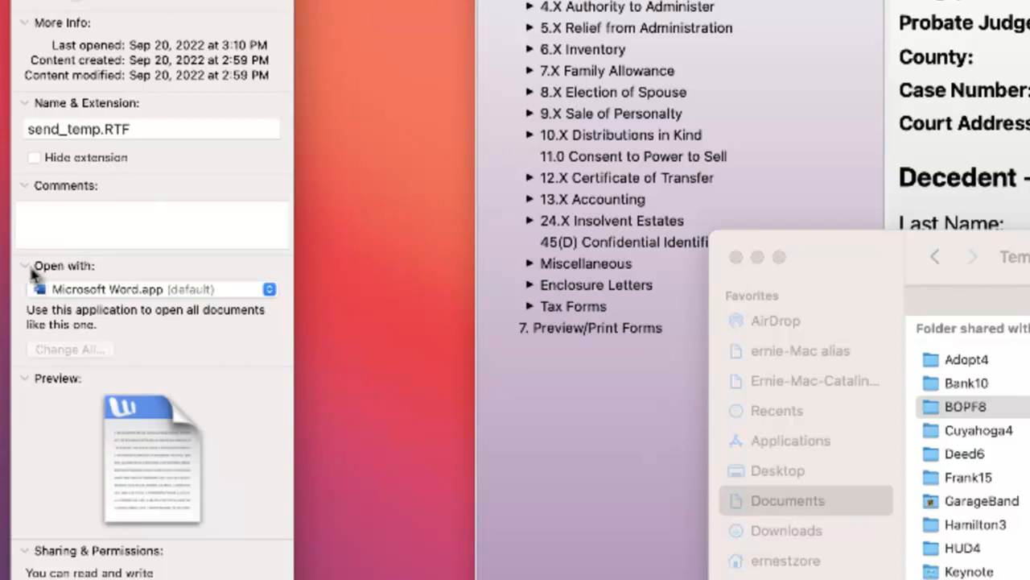
pyautogui.moveTo(121, 276)
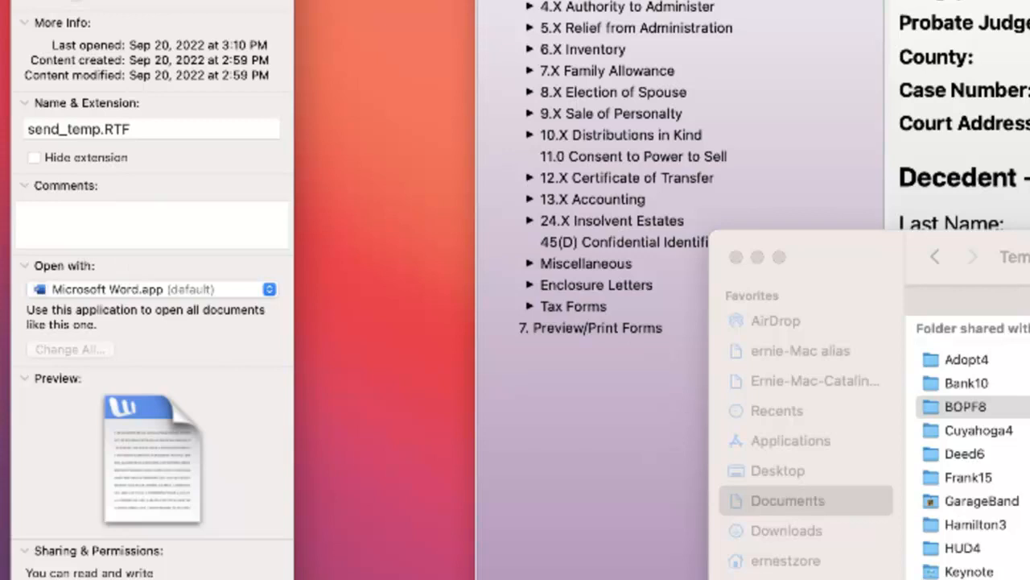
pyautogui.moveTo(122, 292)
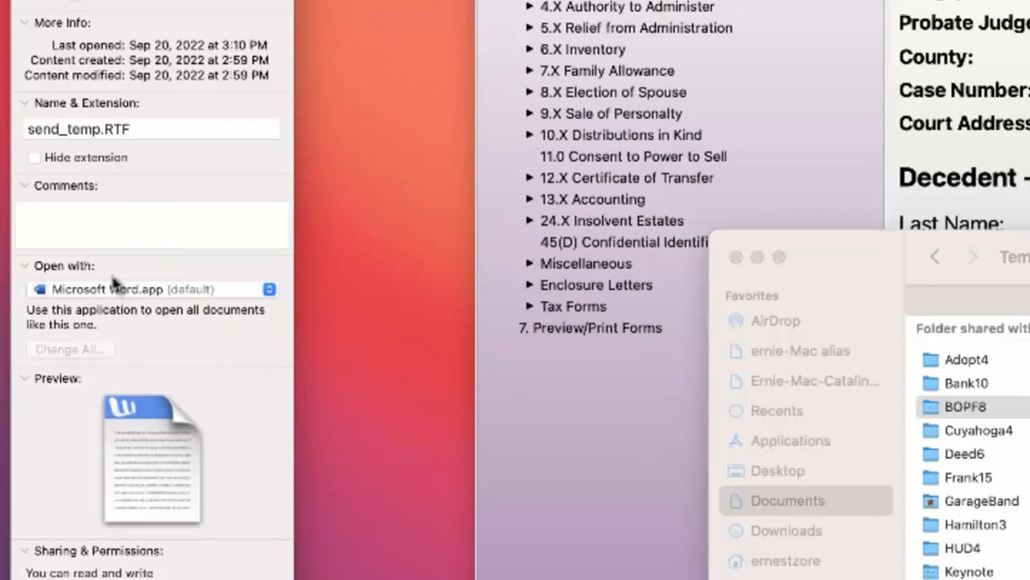
pyautogui.moveTo(110, 325)
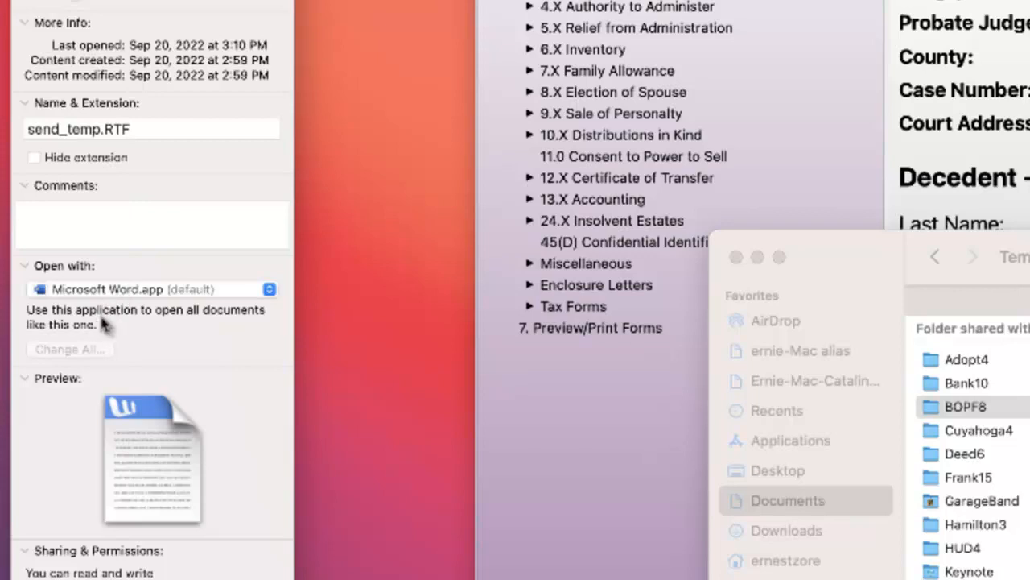
pyautogui.moveTo(256, 316)
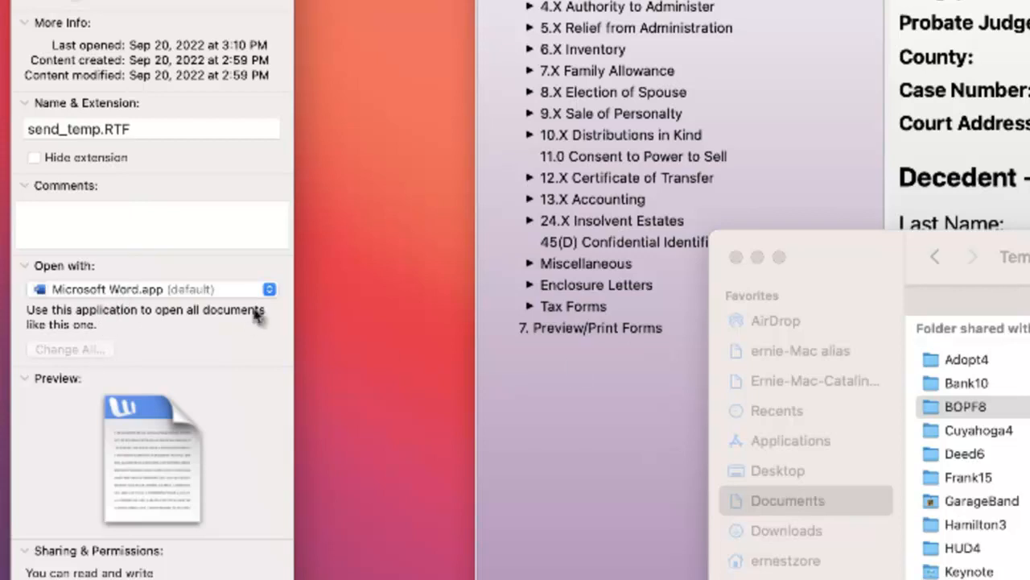
pyautogui.moveTo(287, 282)
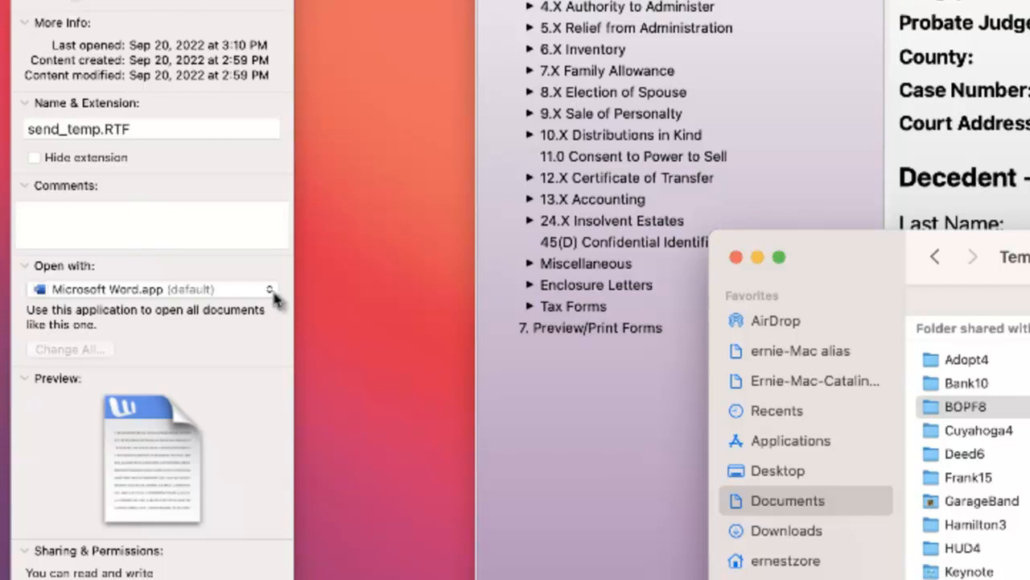
# Step: View the Open With app list for send_temp.RTF, then close the Finder window showing the file
pyautogui.click(271, 289)
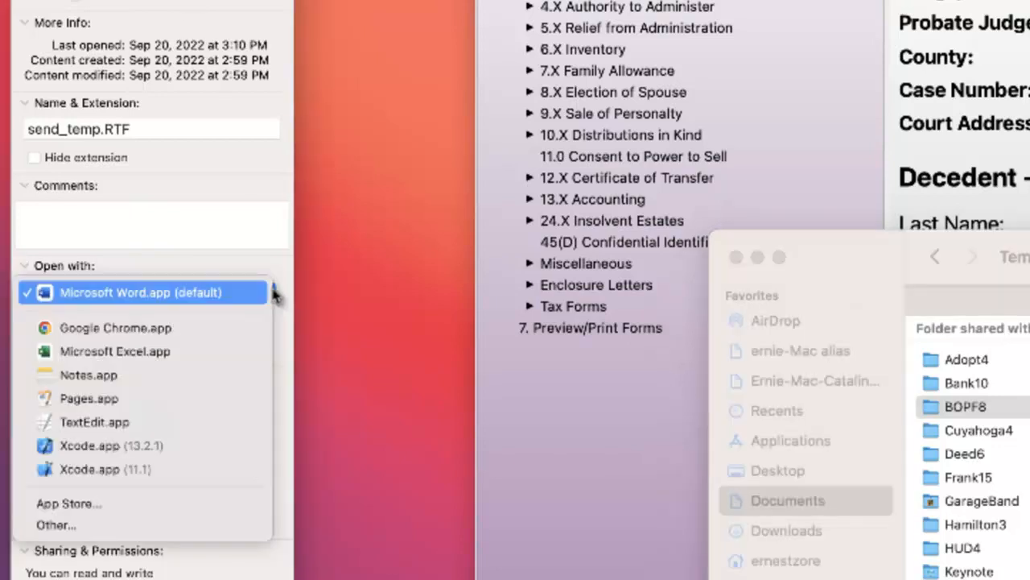
pyautogui.moveTo(132, 383)
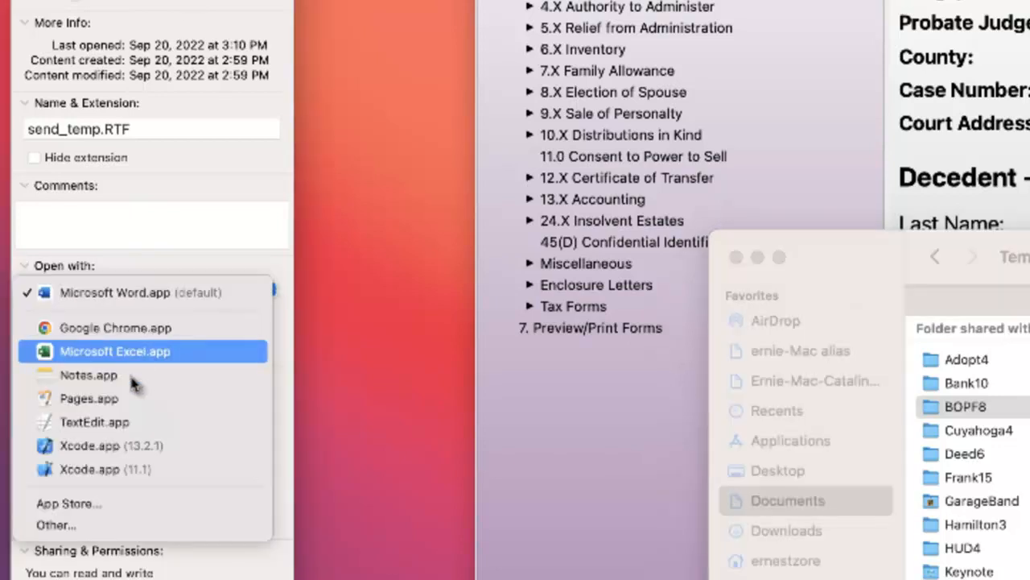
pyautogui.moveTo(116, 328)
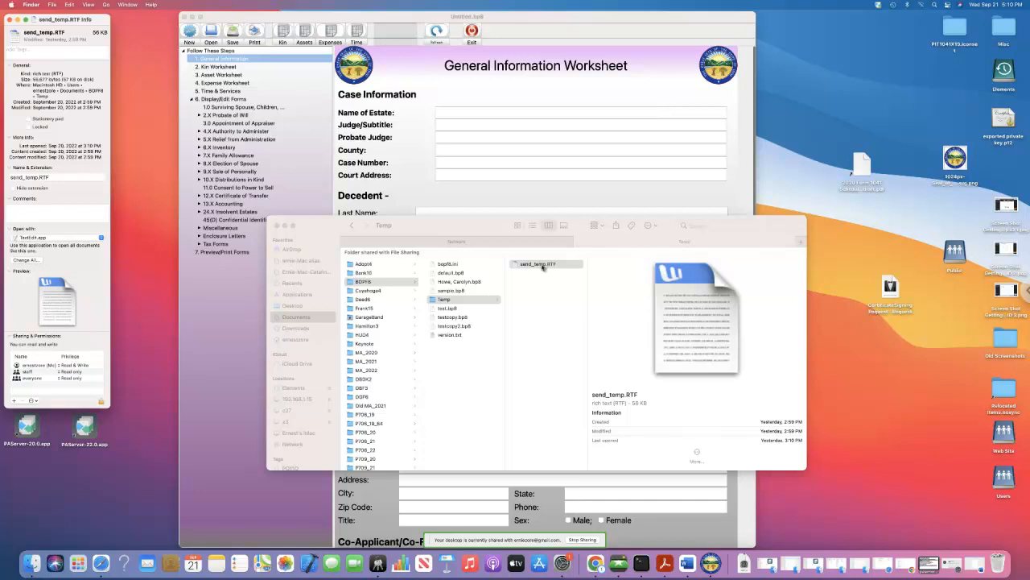
pyautogui.moveTo(543, 267)
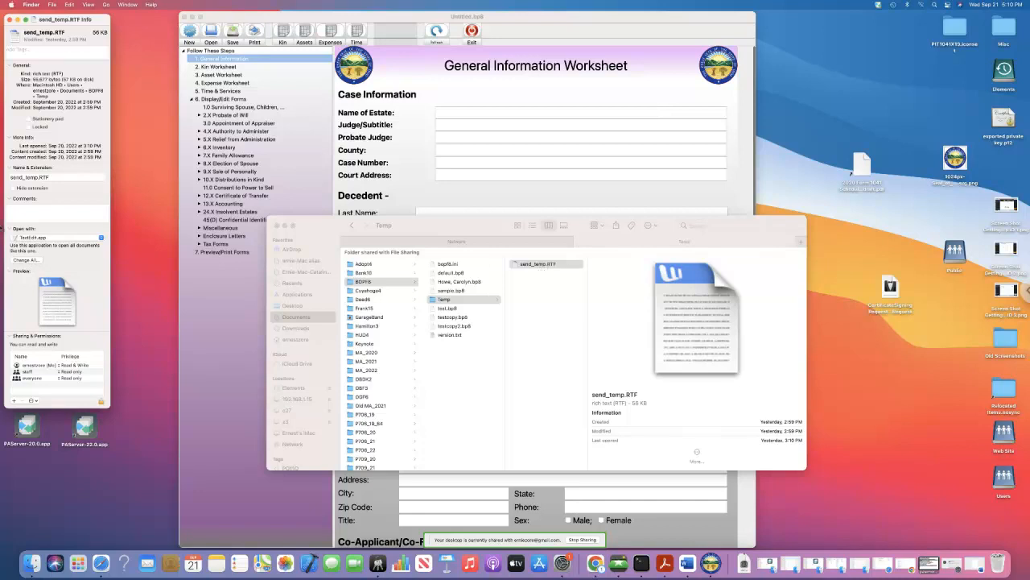
pyautogui.moveTo(83, 208)
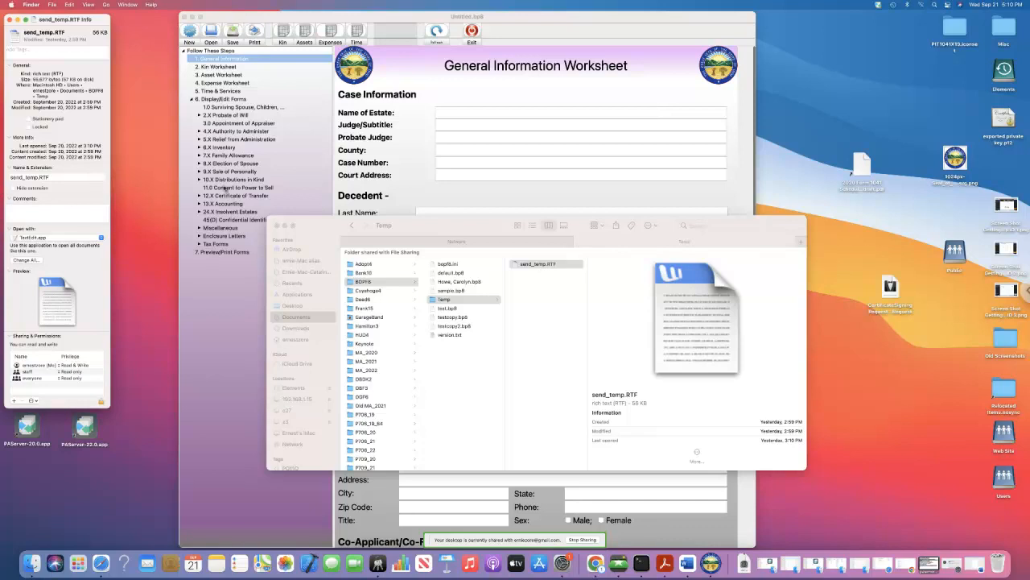
pyautogui.click(538, 264)
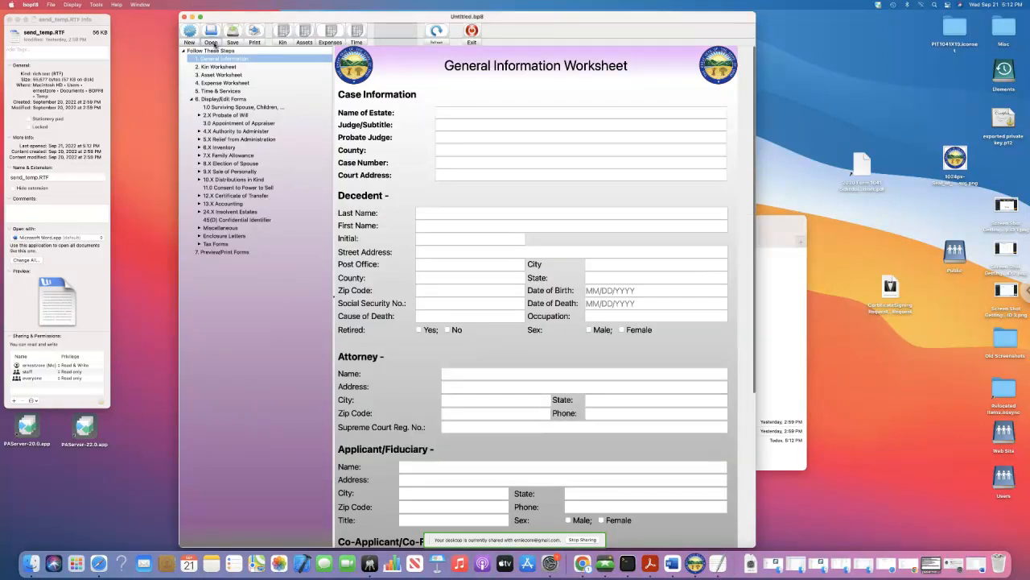
# Step: Load a saved .bp8 test estate and print its General Information Worksheet so it opens in Word
pyautogui.click(211, 35)
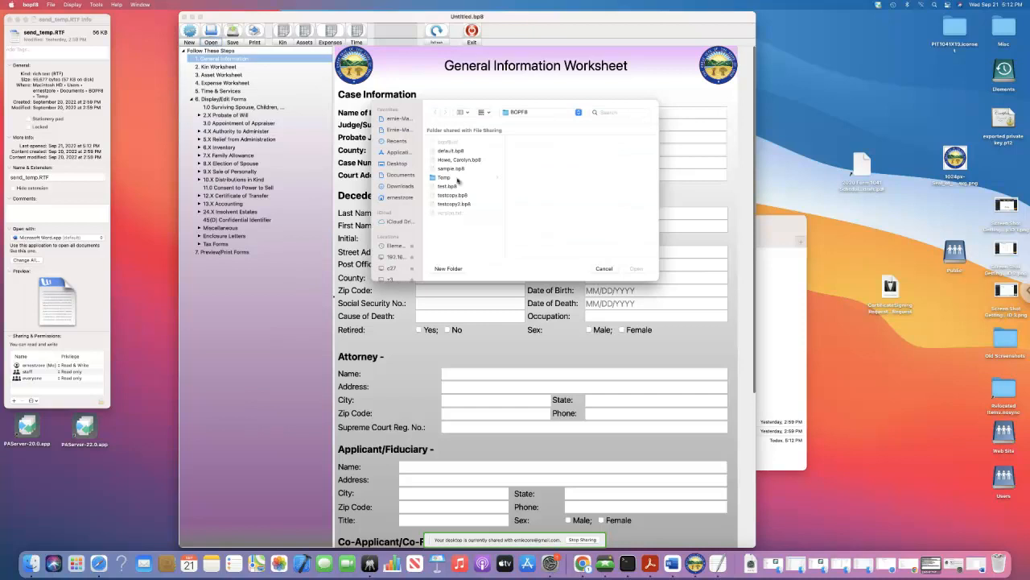
pyautogui.click(604, 267)
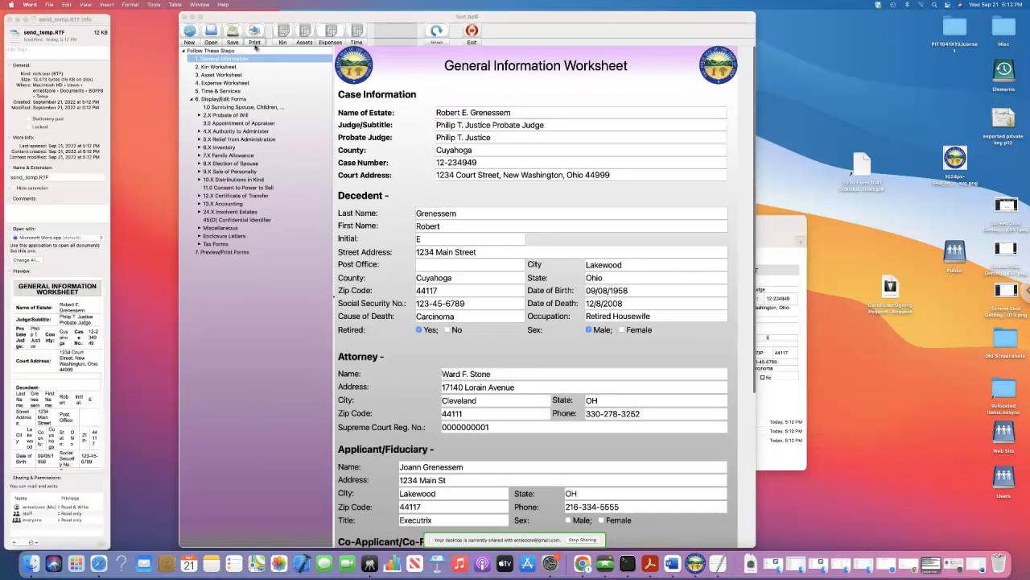
pyautogui.click(232, 32)
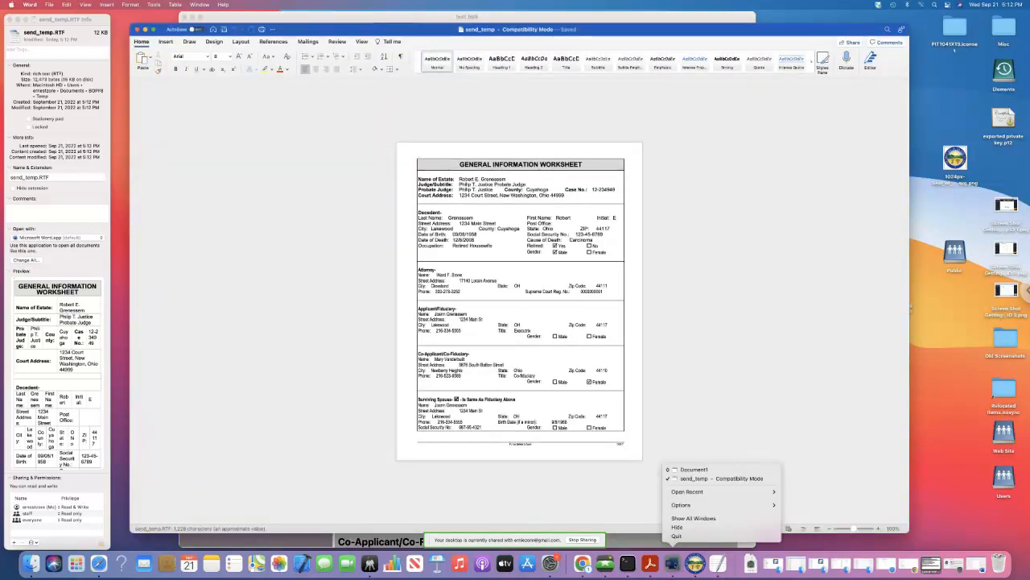
pyautogui.moveTo(676, 534)
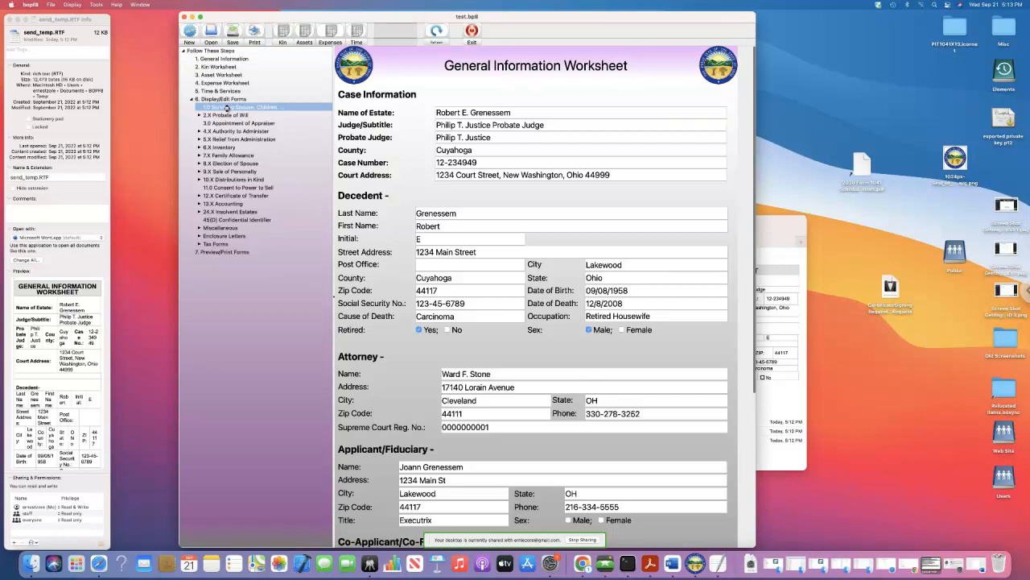
# Step: Select the 6.2 Surviving Spouse, Children, Next of Kin form in the outline for printing
pyautogui.click(242, 106)
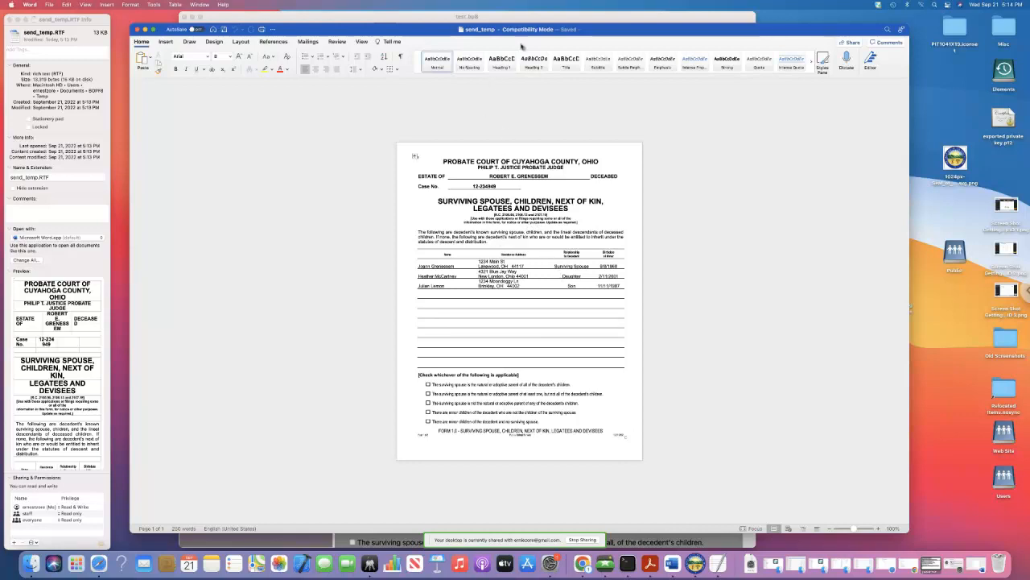
pyautogui.moveTo(203, 66)
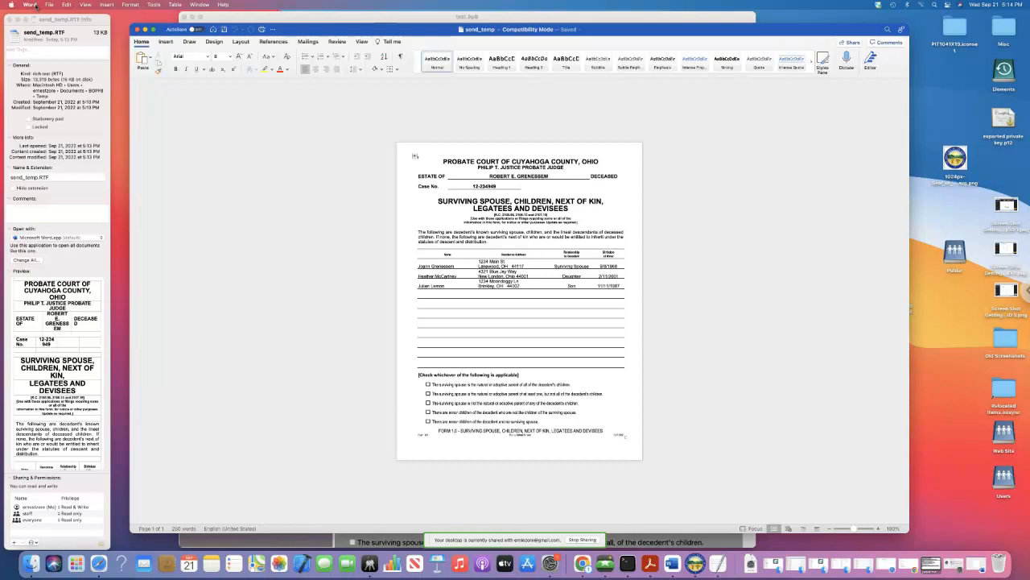
# Step: Turn off Full-screen, disconnect the remote Mac session, and minimize Chrome to show the Windows desktop
pyautogui.click(917, 13)
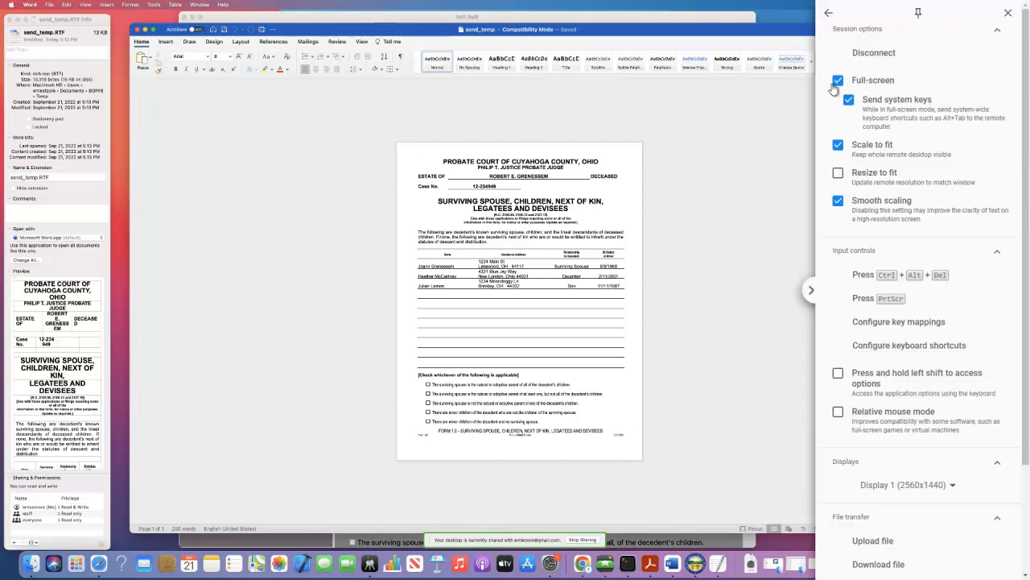
pyautogui.click(837, 80)
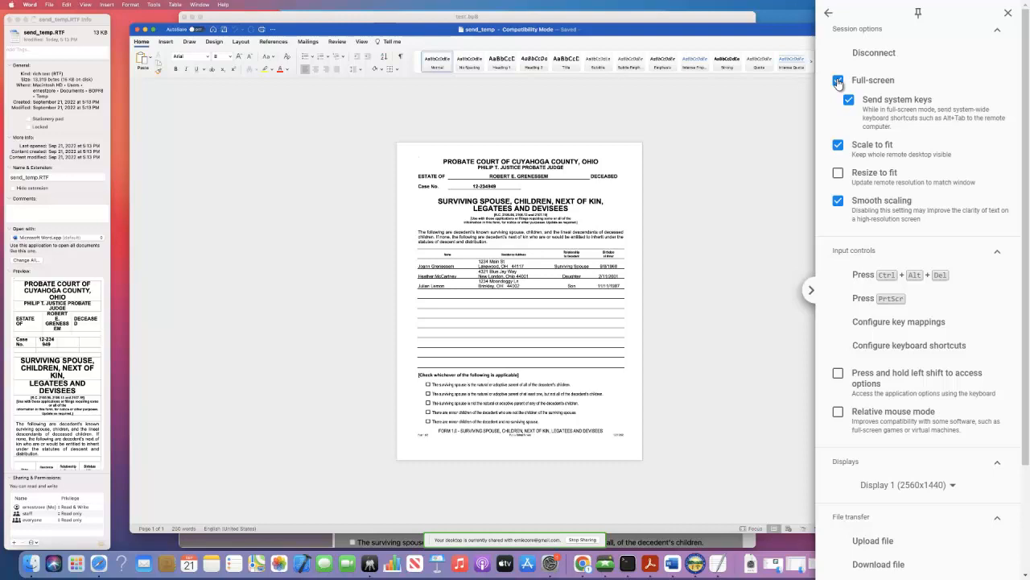
pyautogui.click(837, 84)
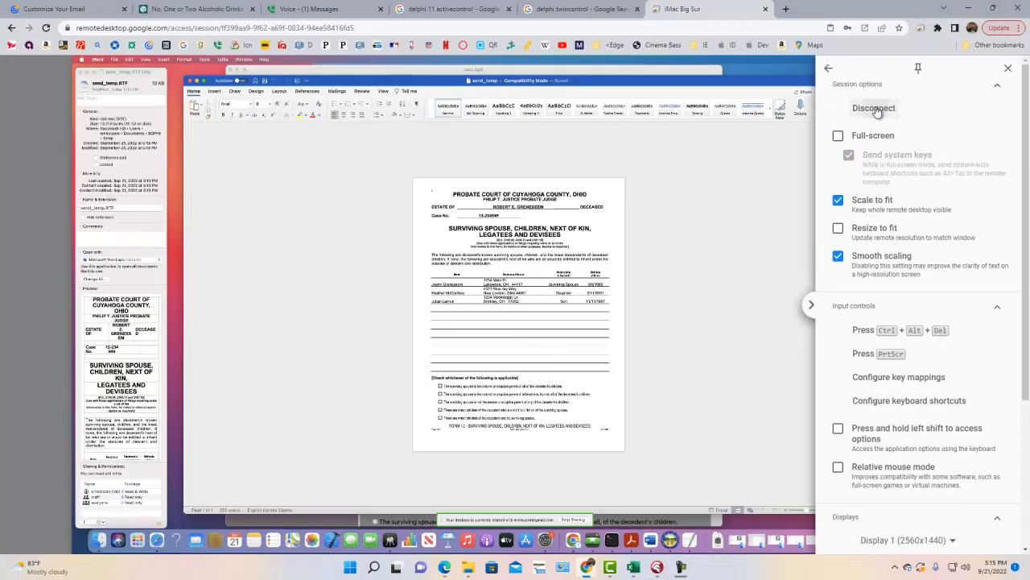
pyautogui.click(872, 108)
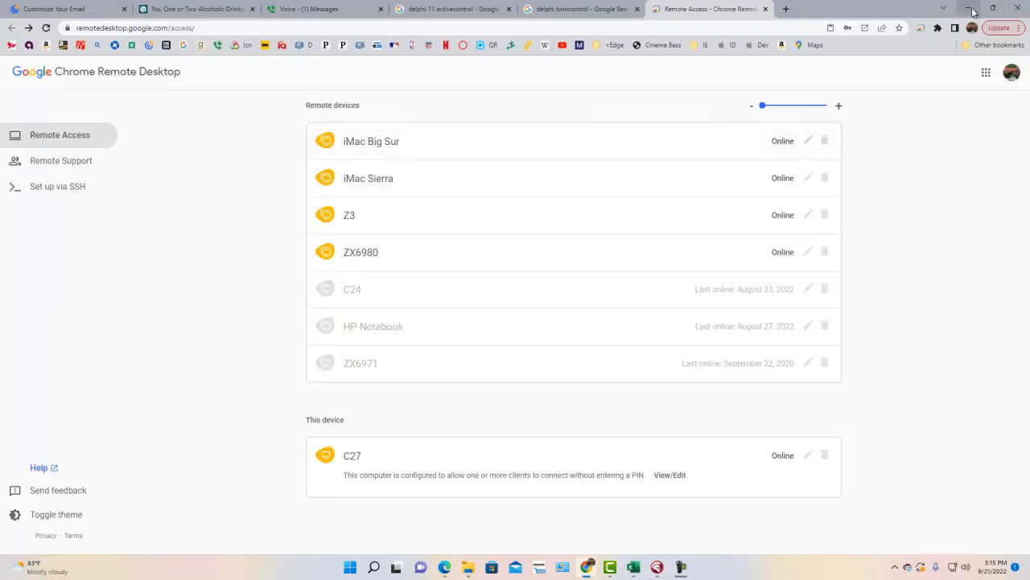
pyautogui.click(973, 10)
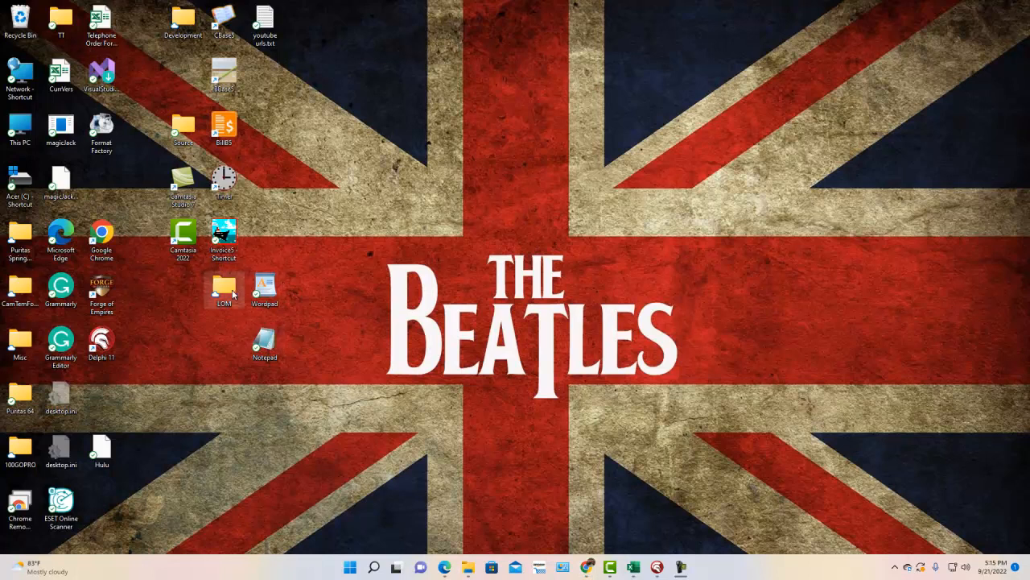
# Step: In the desktop LOM folder, bring up Folder Options from the extra commands menu
pyautogui.doubleClick(224, 287)
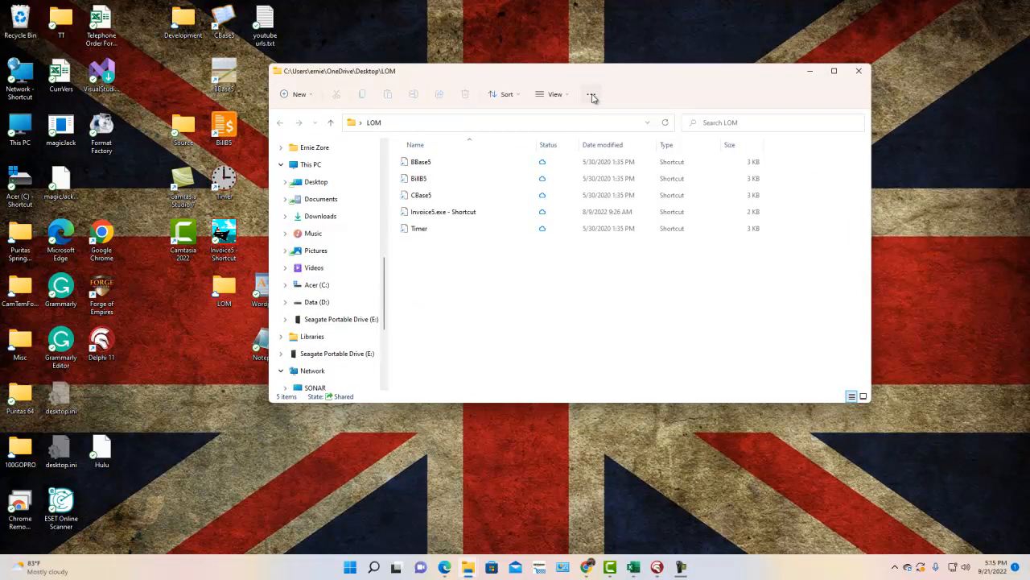
pyautogui.click(592, 93)
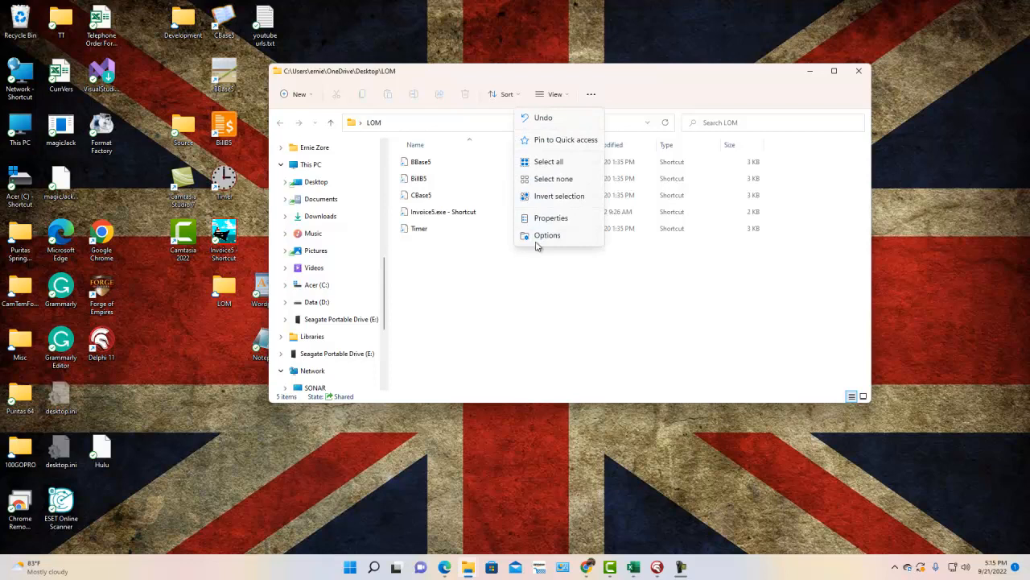
pyautogui.click(547, 235)
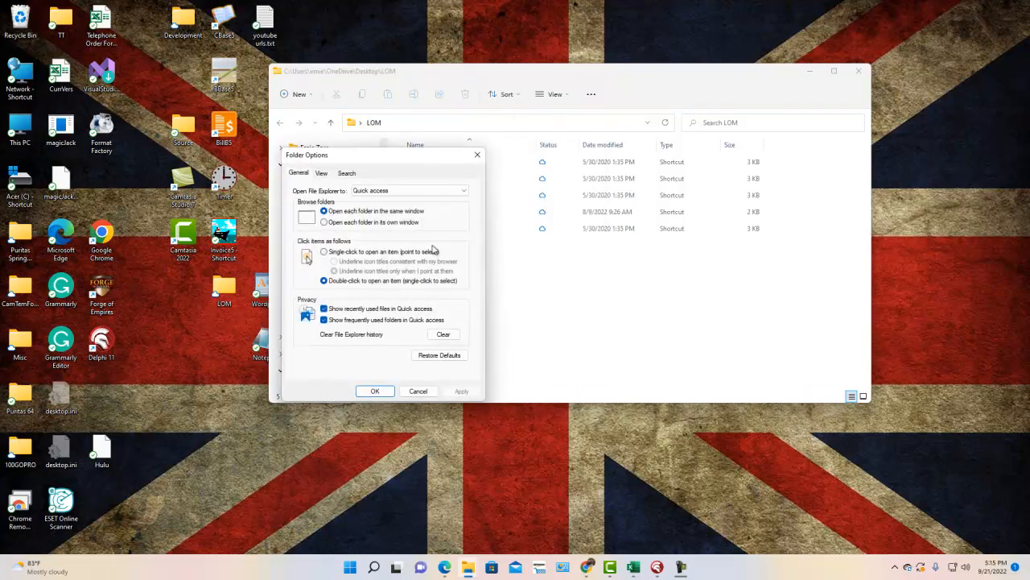
pyautogui.moveTo(361, 266)
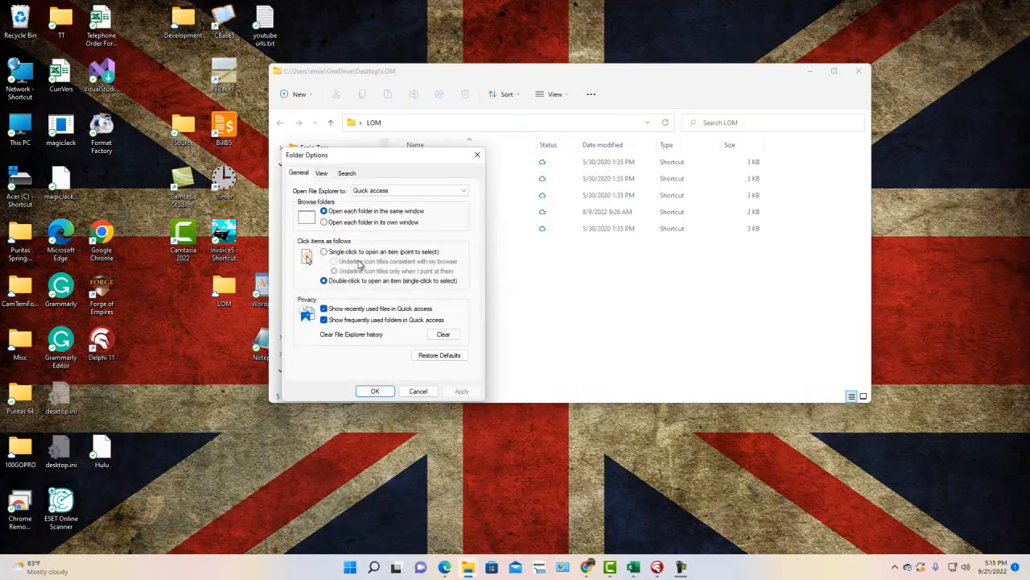
# Step: Show the View settings and scroll the advanced list to 'Hide extensions for known file types'
pyautogui.click(322, 174)
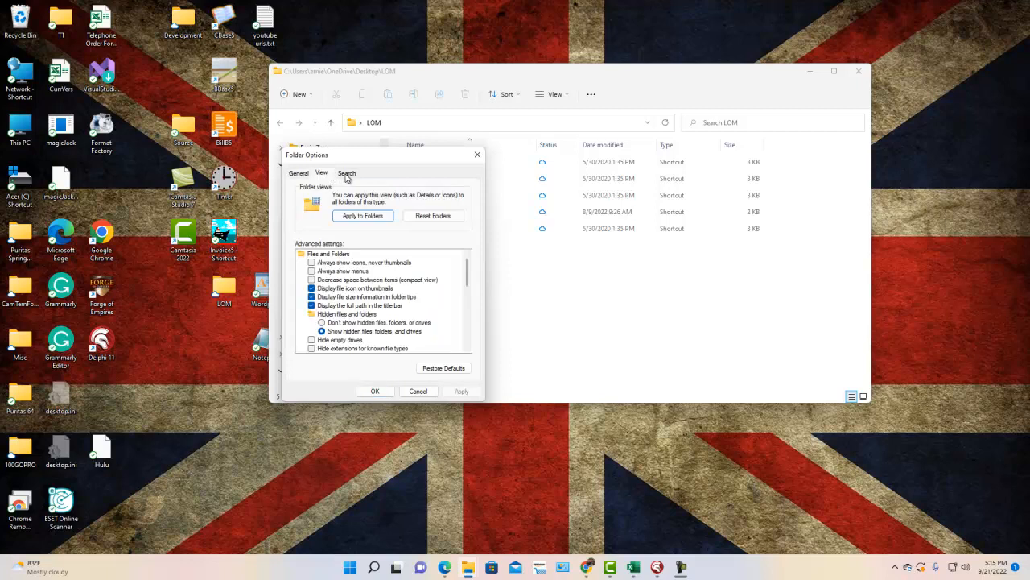
pyautogui.scroll(-3)
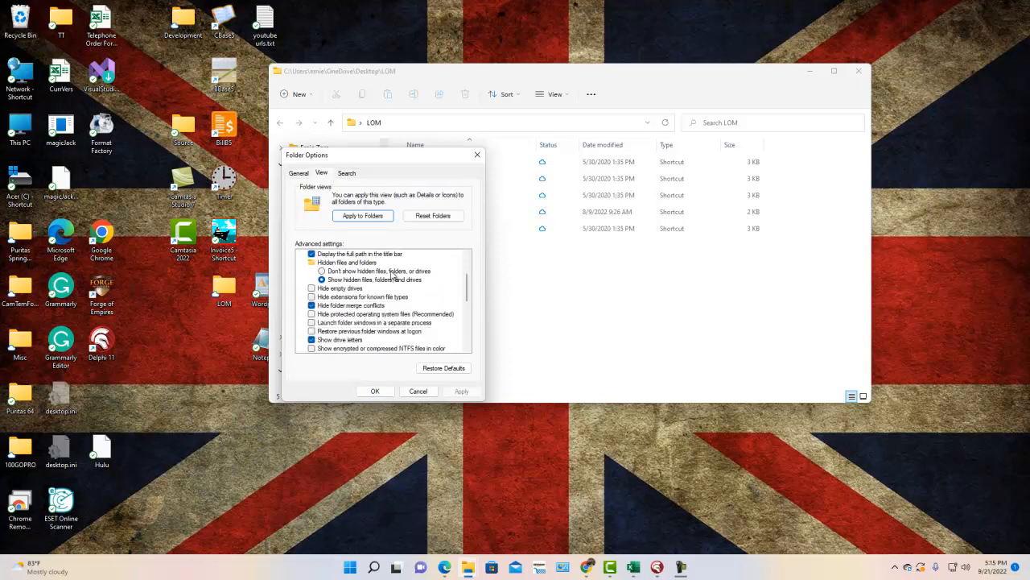
pyautogui.scroll(3)
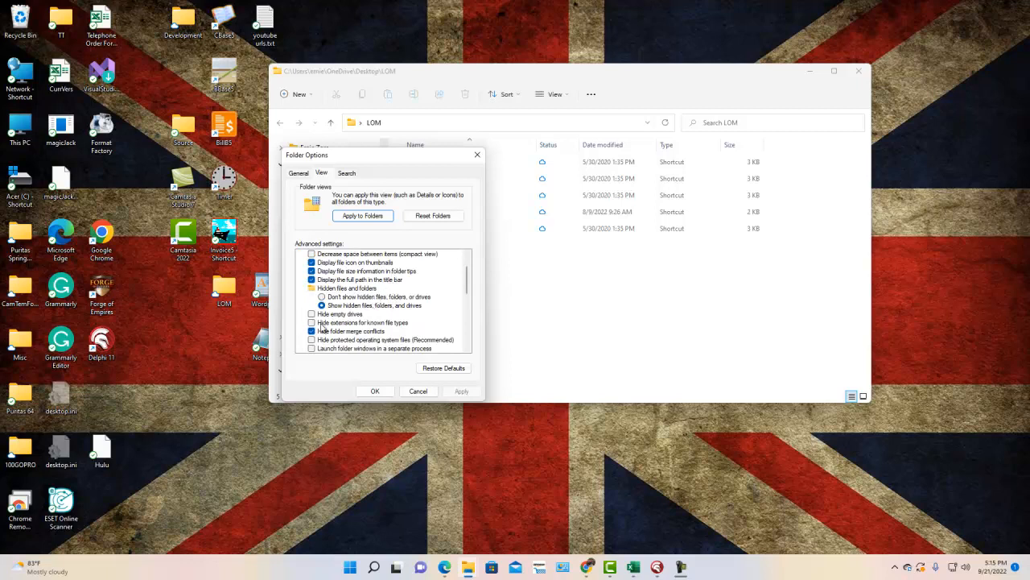
pyautogui.moveTo(406, 332)
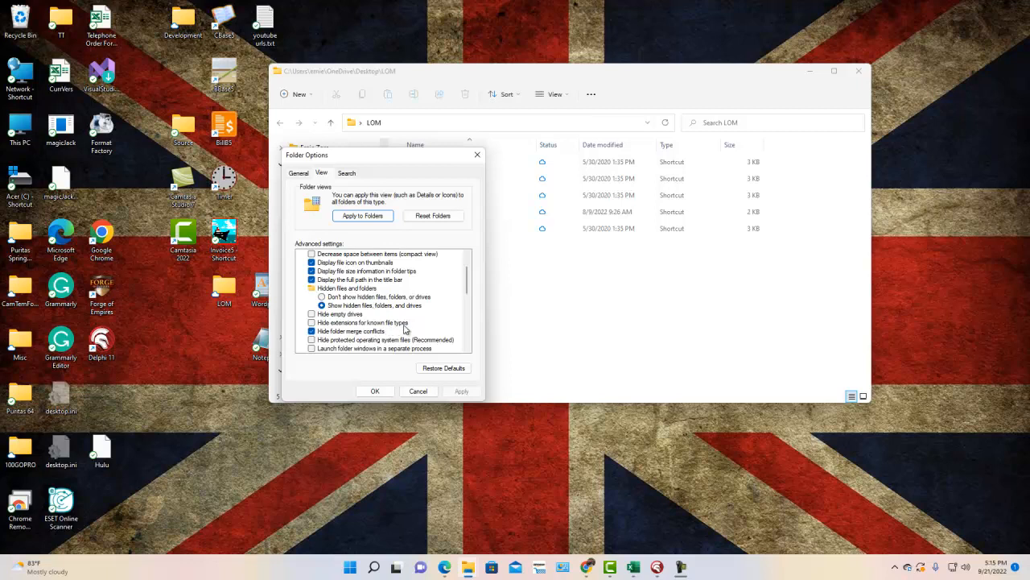